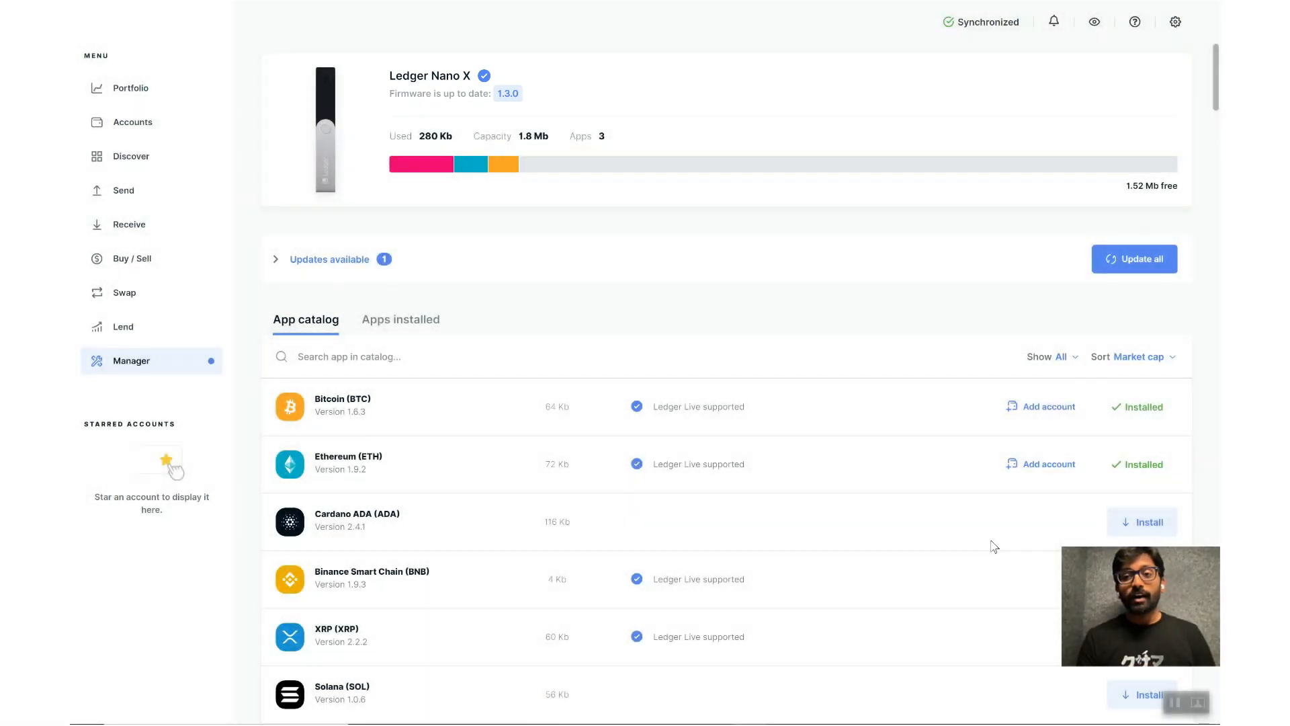
Step: Go to Accounts and start adding a new Polkadot (DOT) account
click(130, 360)
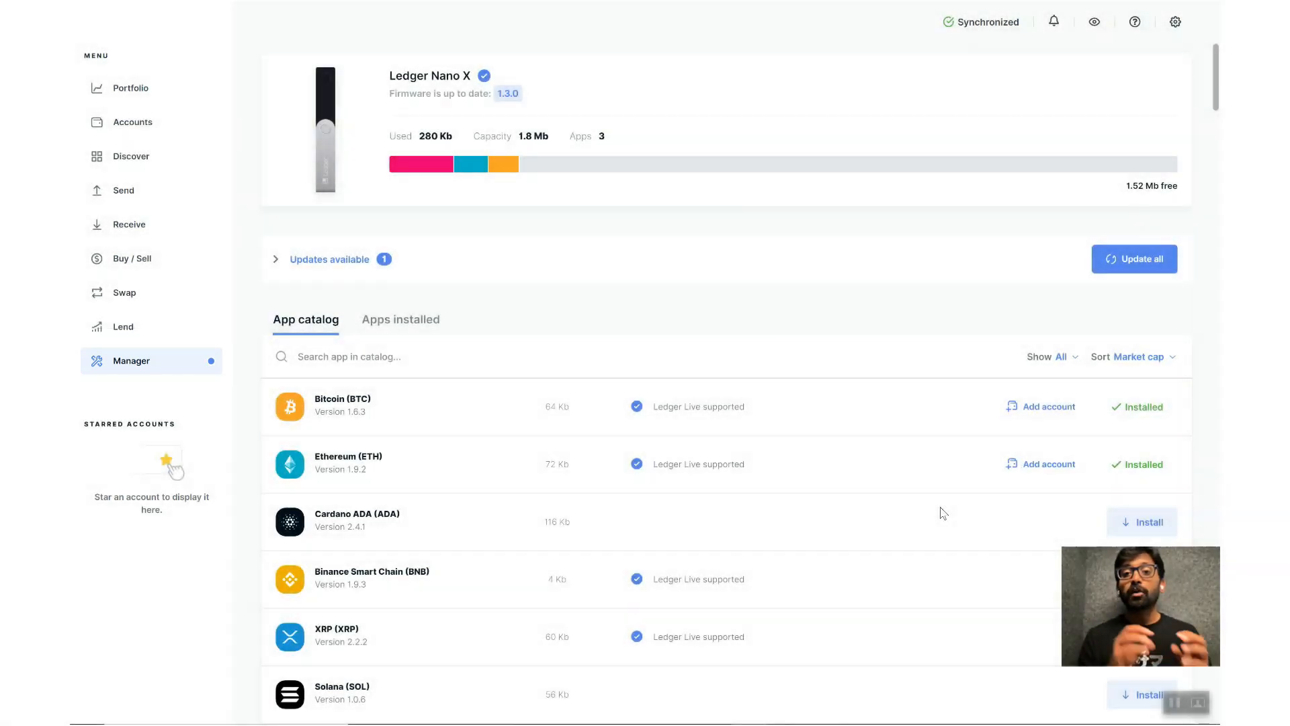
scroll(down, 3)
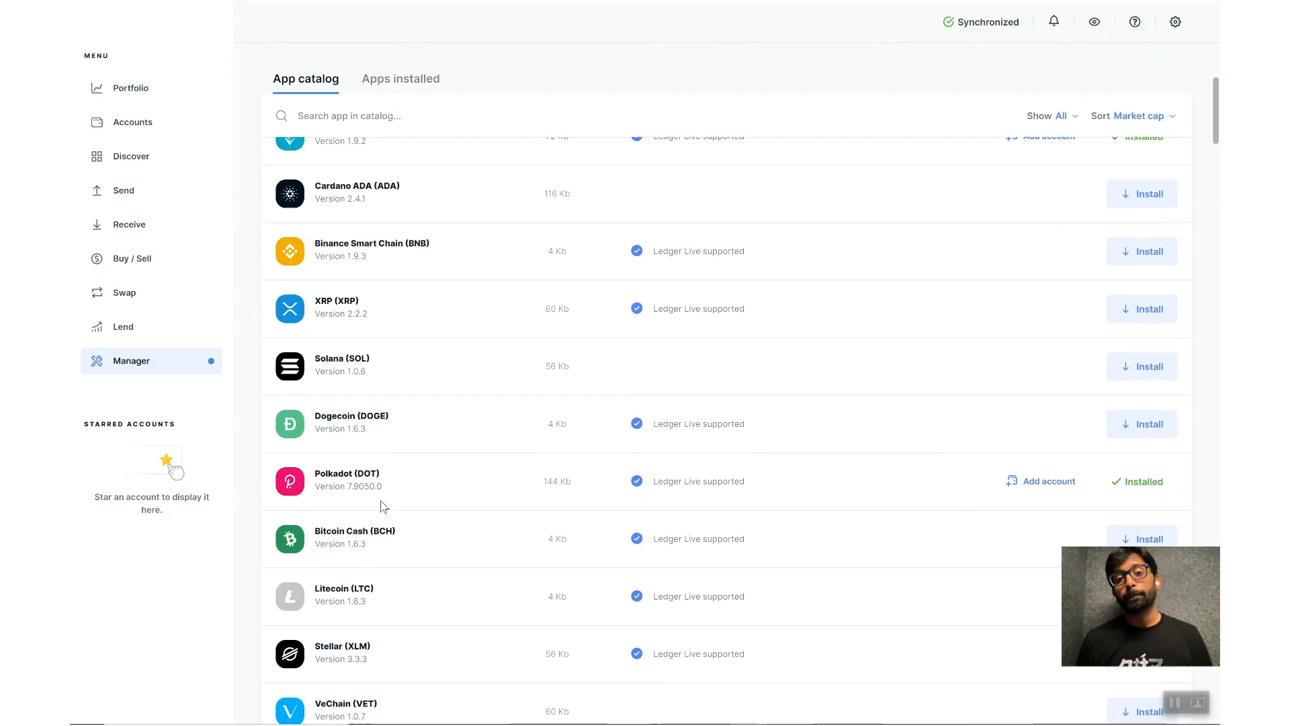
mouse_move(1068, 475)
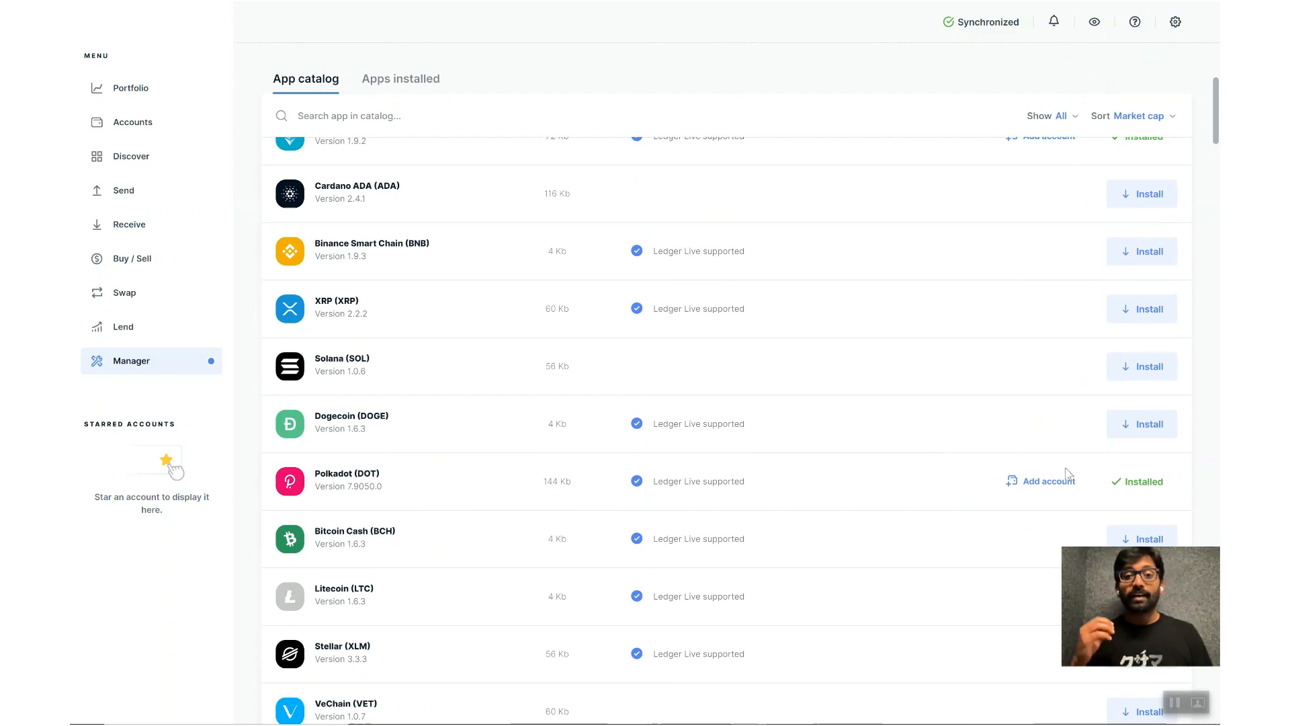
mouse_move(1170, 470)
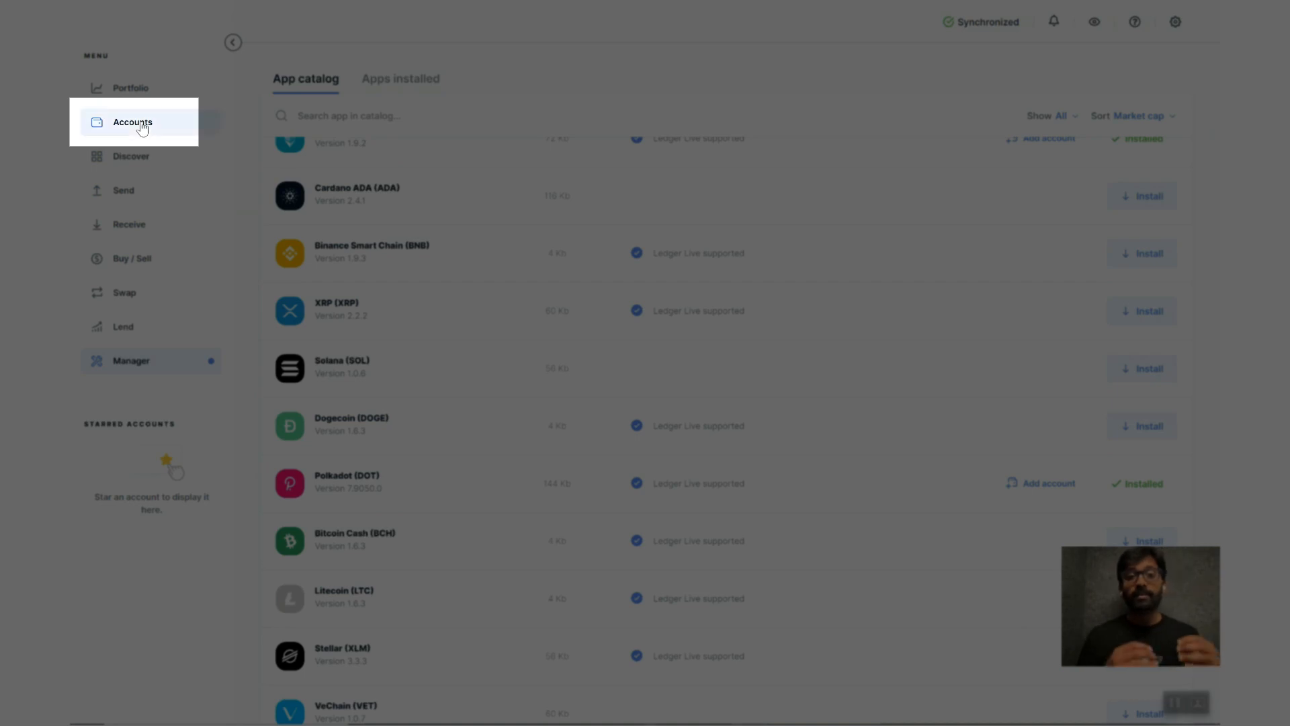
click(132, 122)
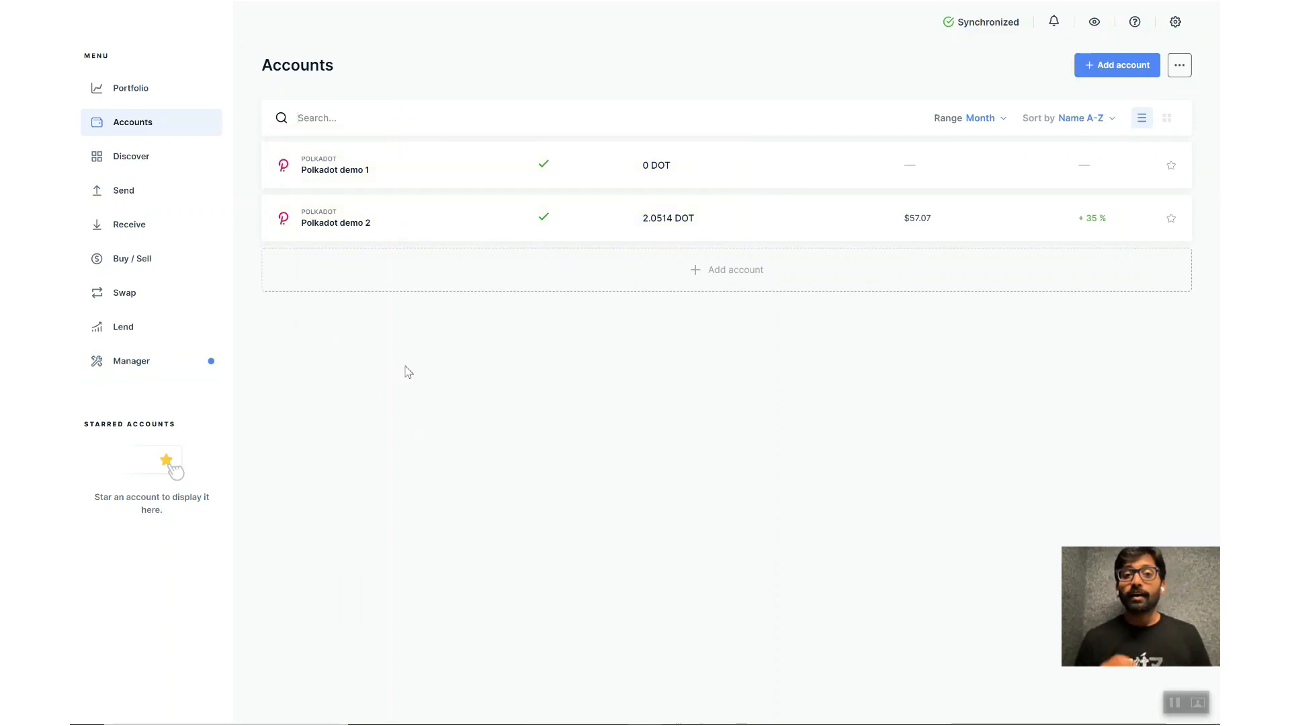
mouse_move(734, 275)
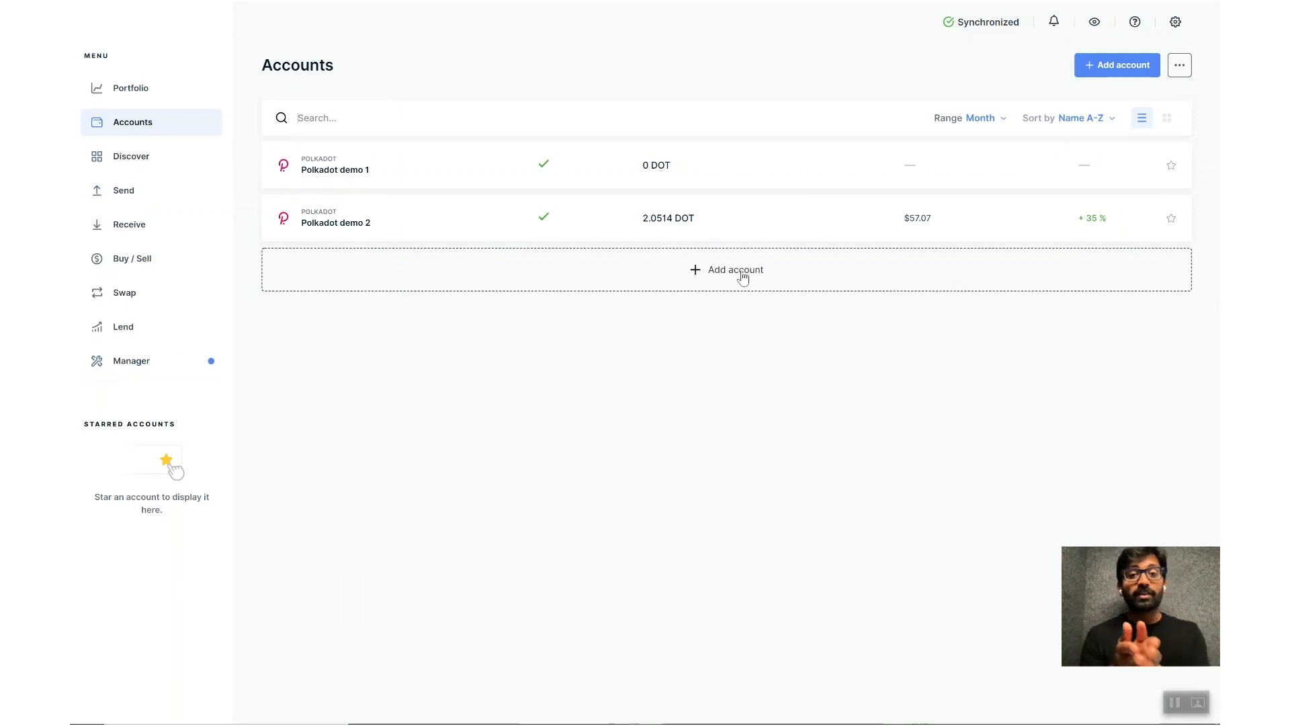
click(733, 269)
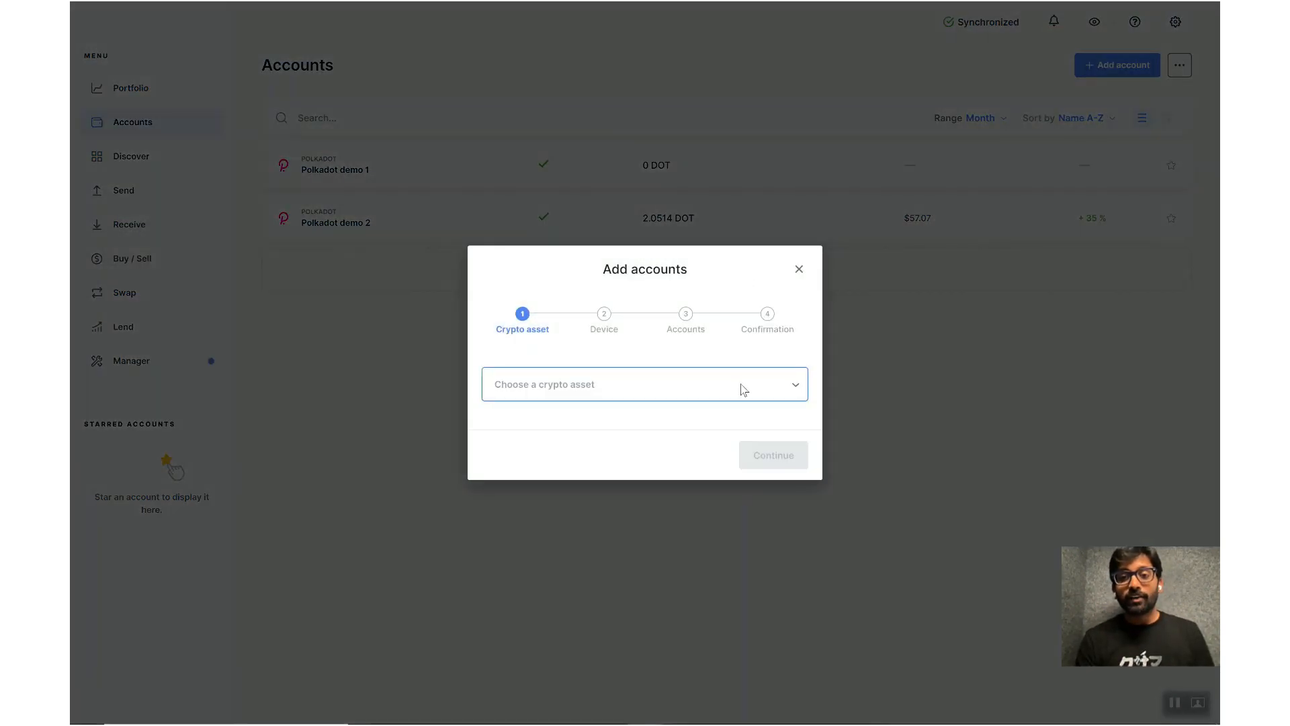
click(644, 383)
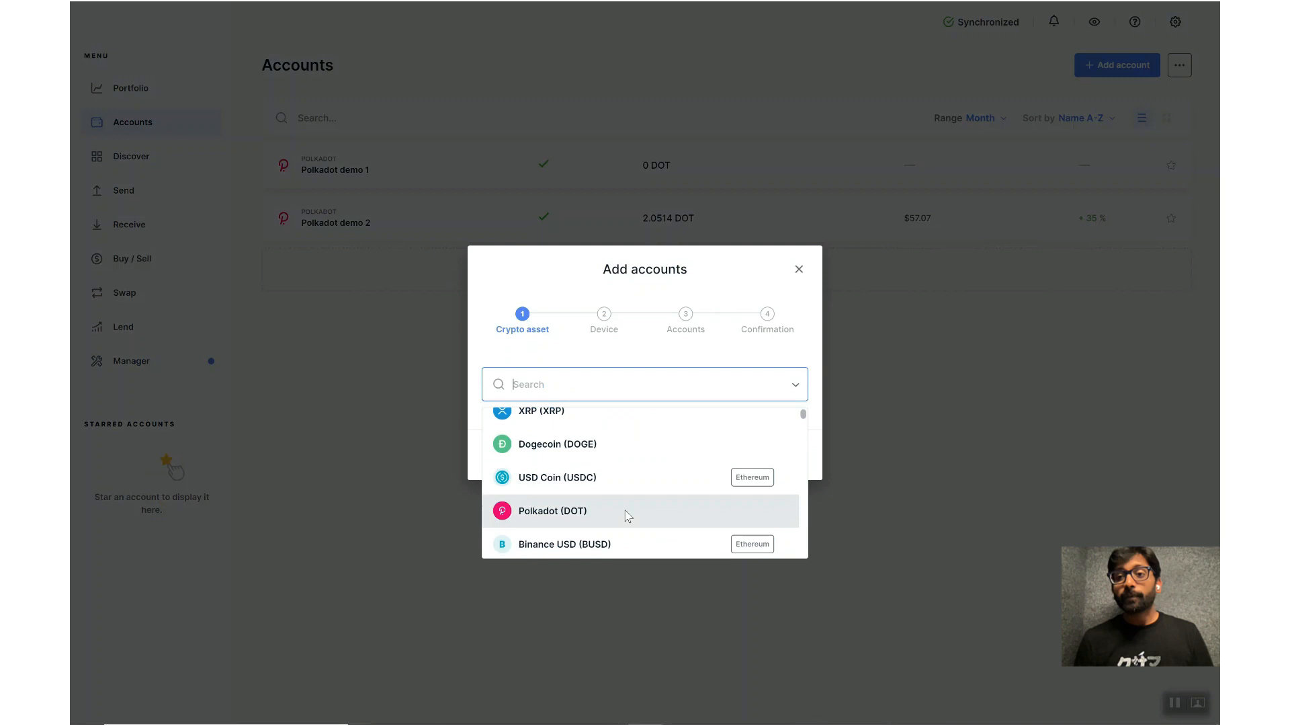
click(541, 509)
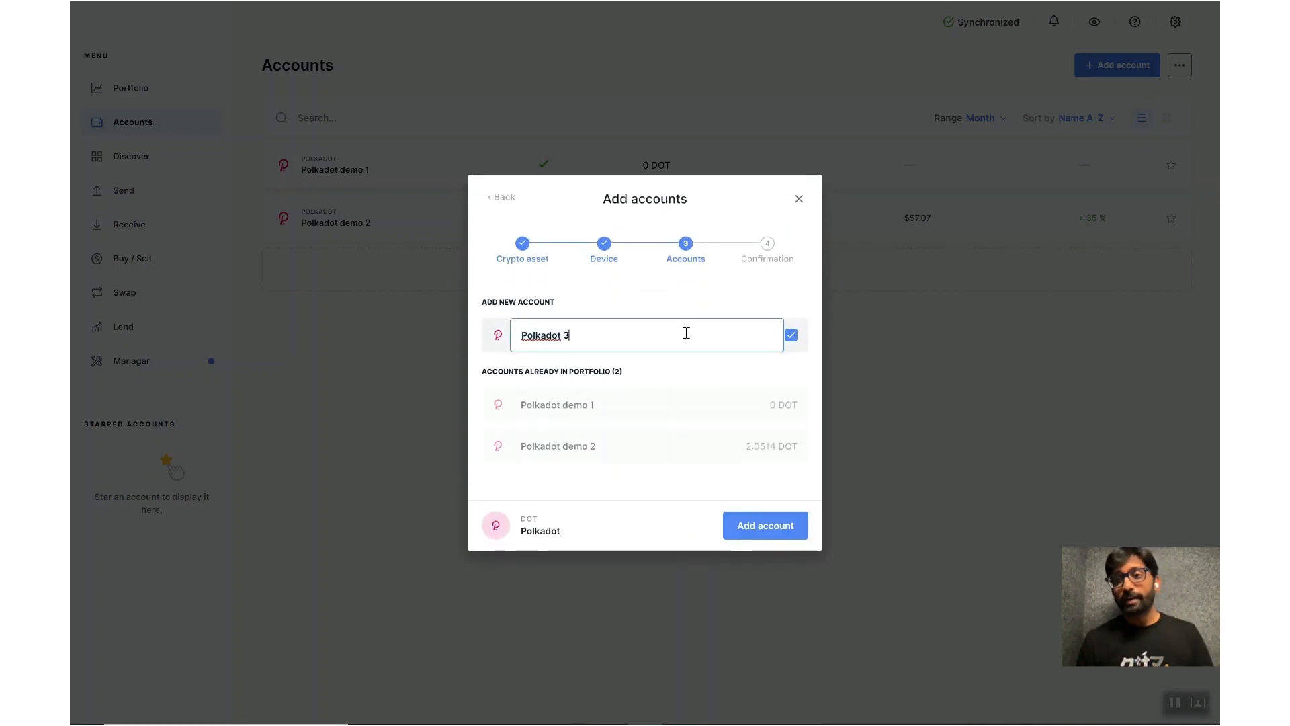
Step: Name the new account 'Polkadot latest demo', add it and finish
text(late)
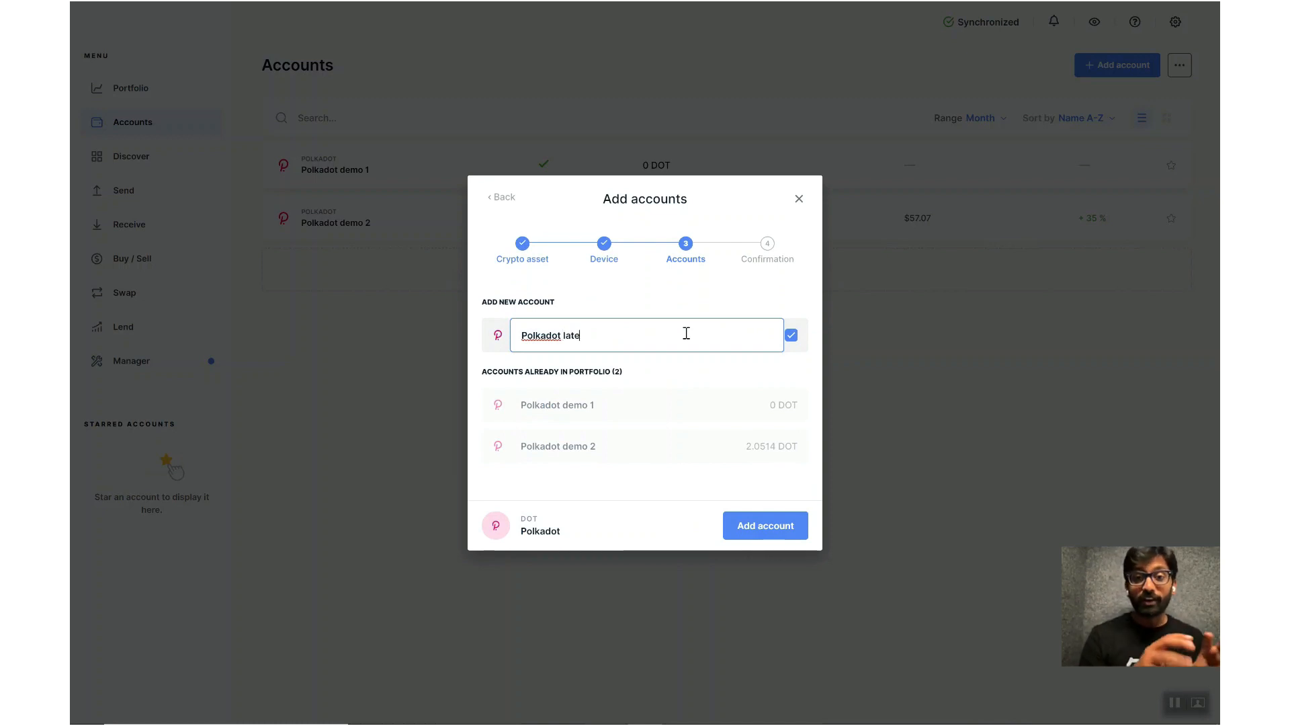
text(st demo)
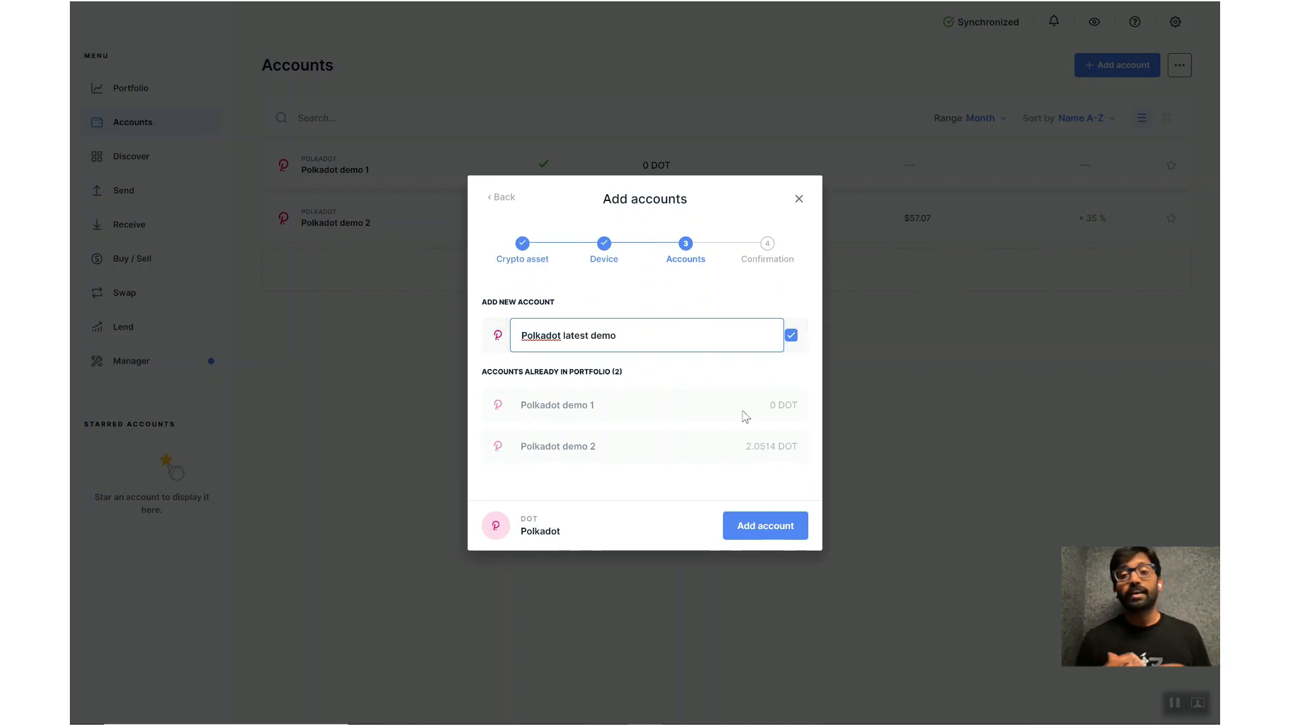
click(764, 525)
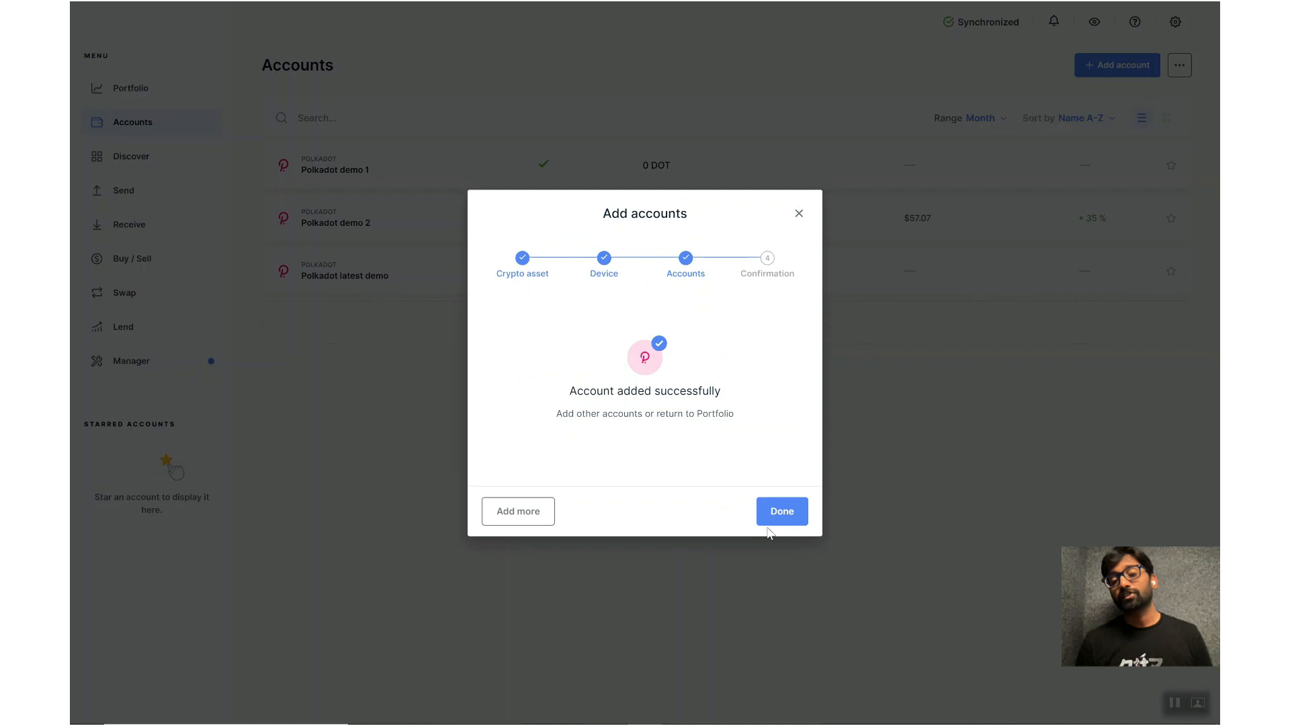
click(781, 511)
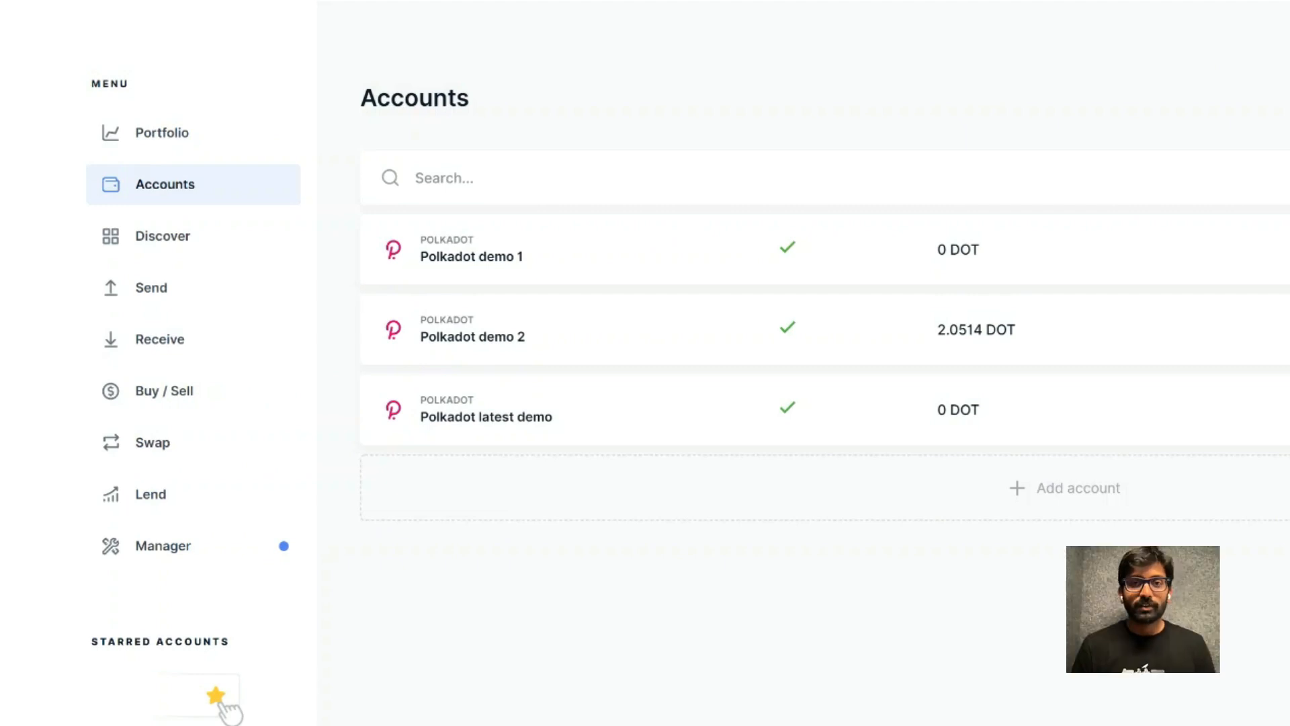
click(485, 410)
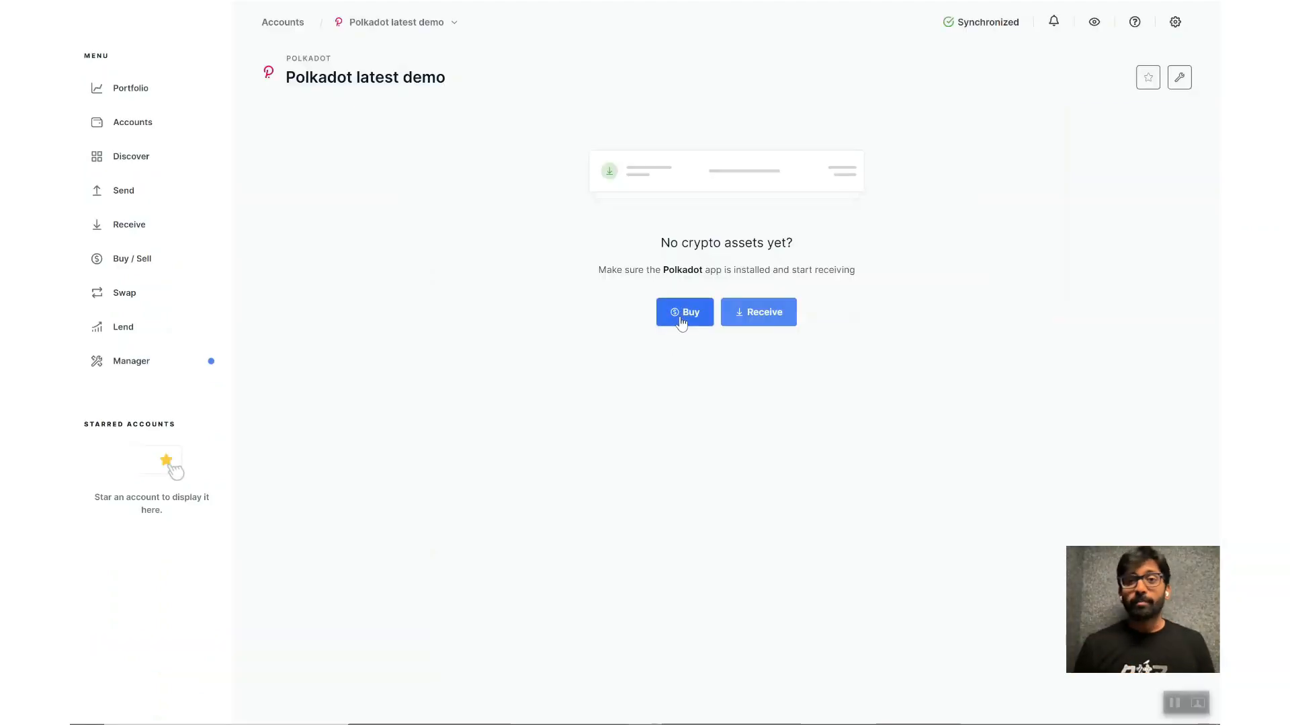
click(684, 311)
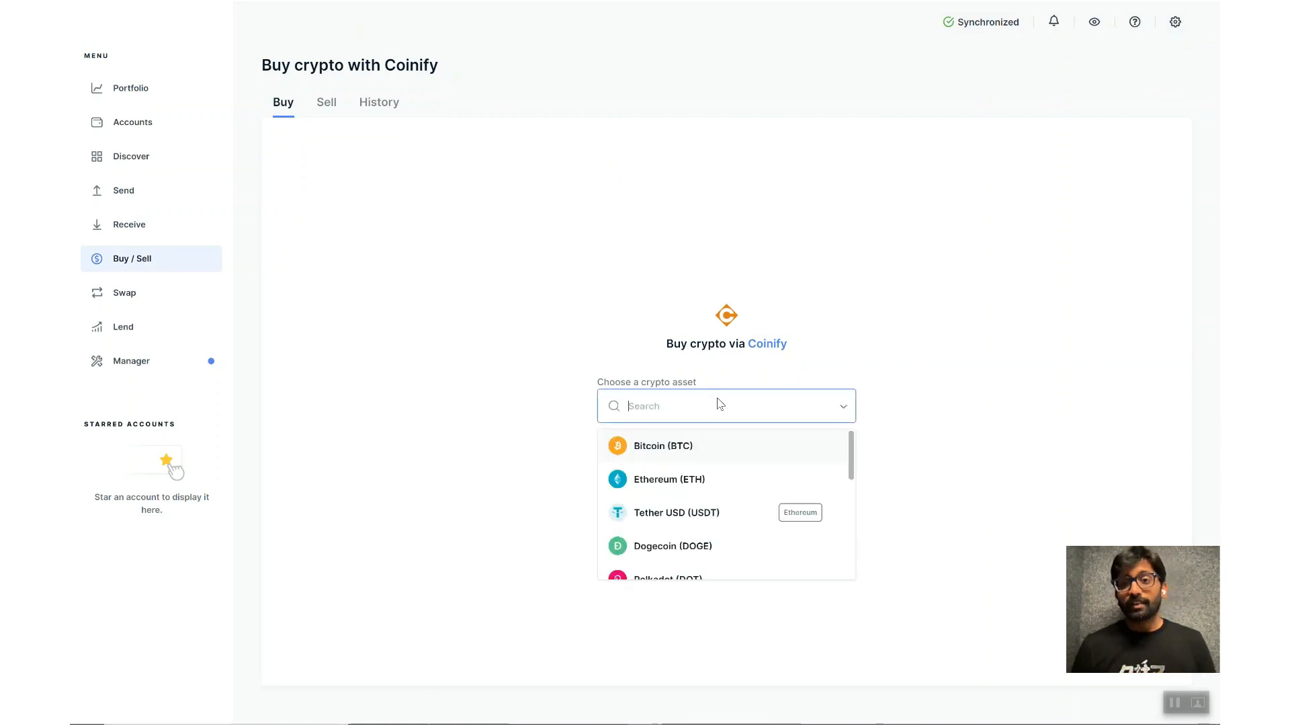
click(663, 444)
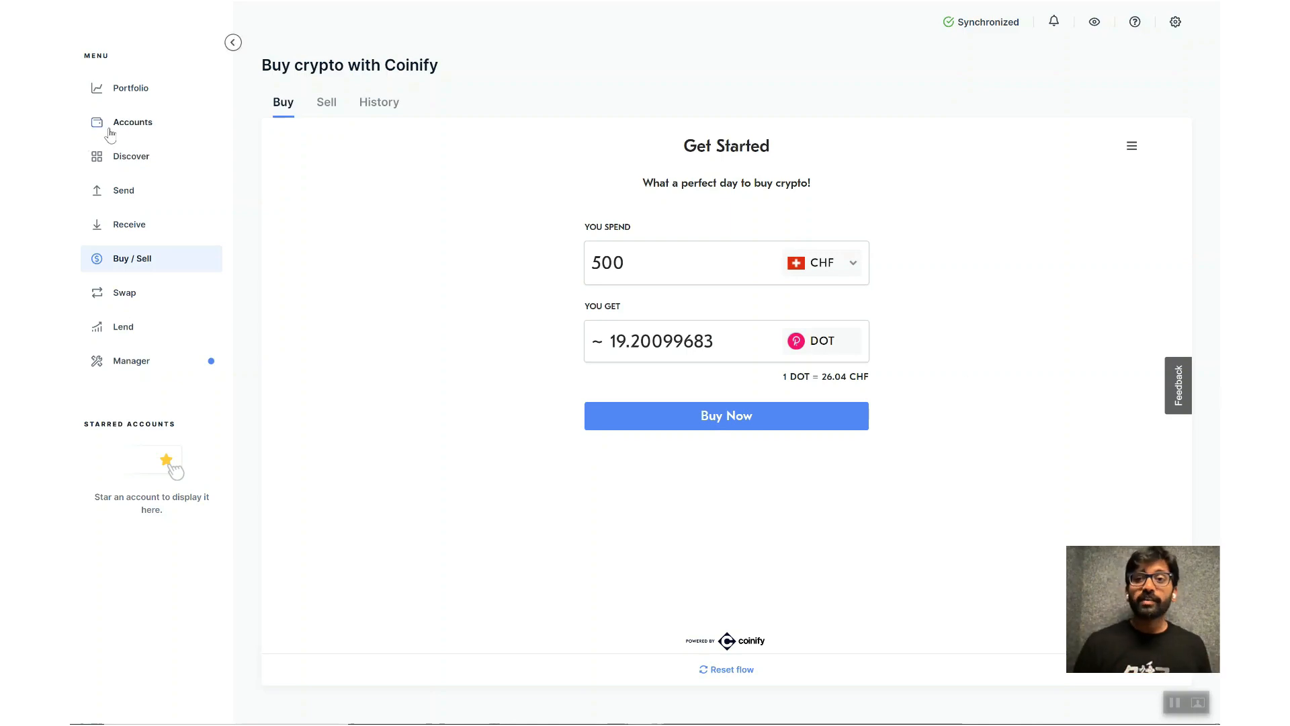
click(131, 121)
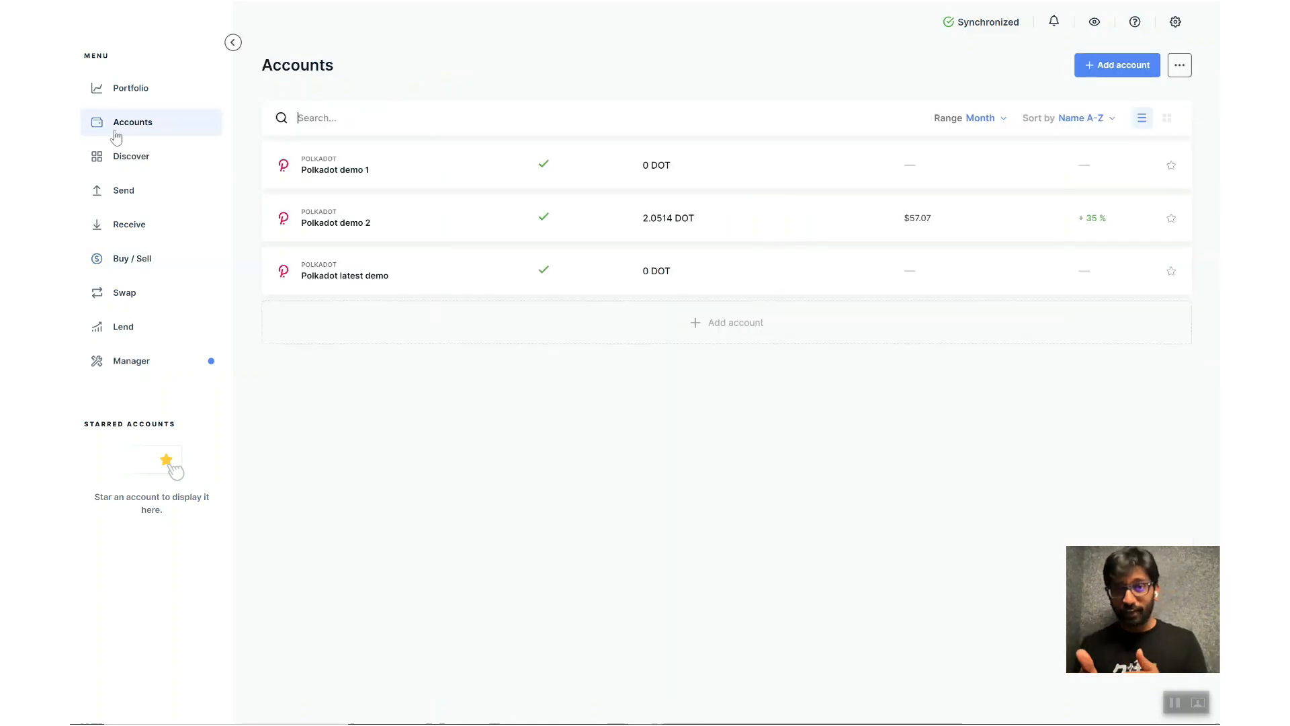
mouse_move(443, 268)
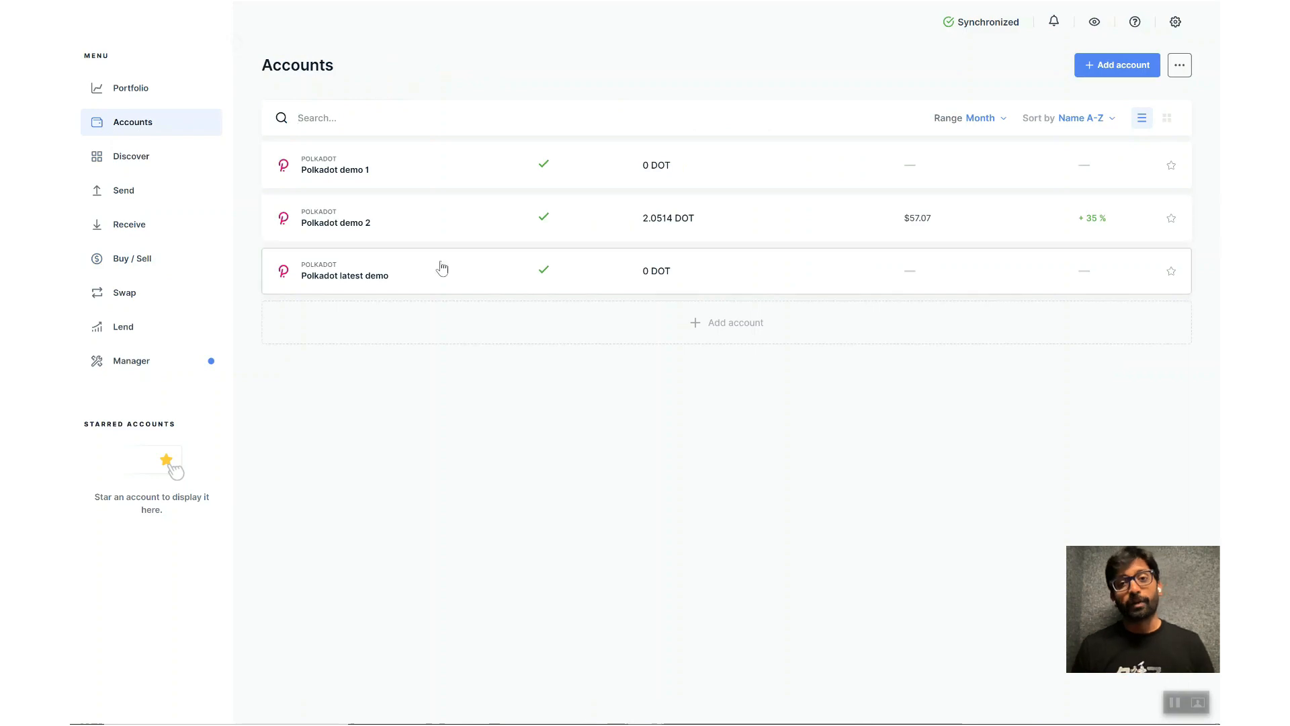
Step: Open Polkadot latest demo and get its DOT receive address through the Receive flow
click(345, 275)
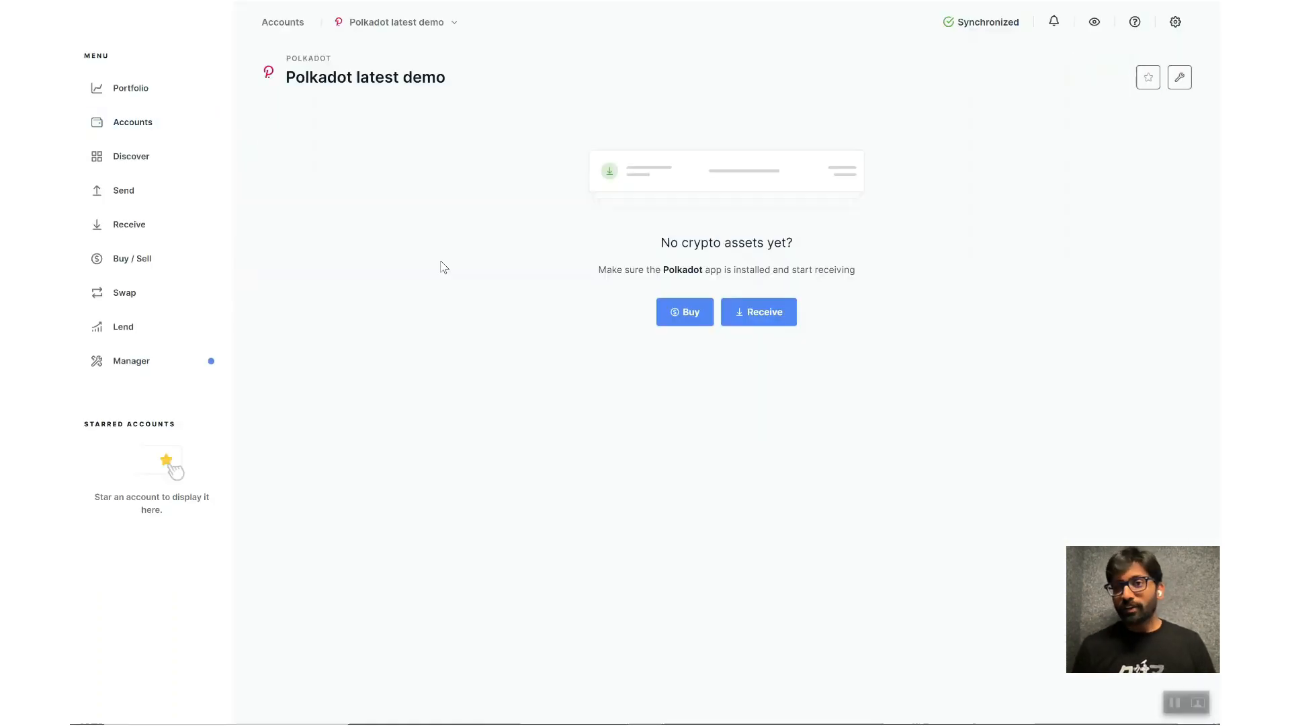
click(757, 311)
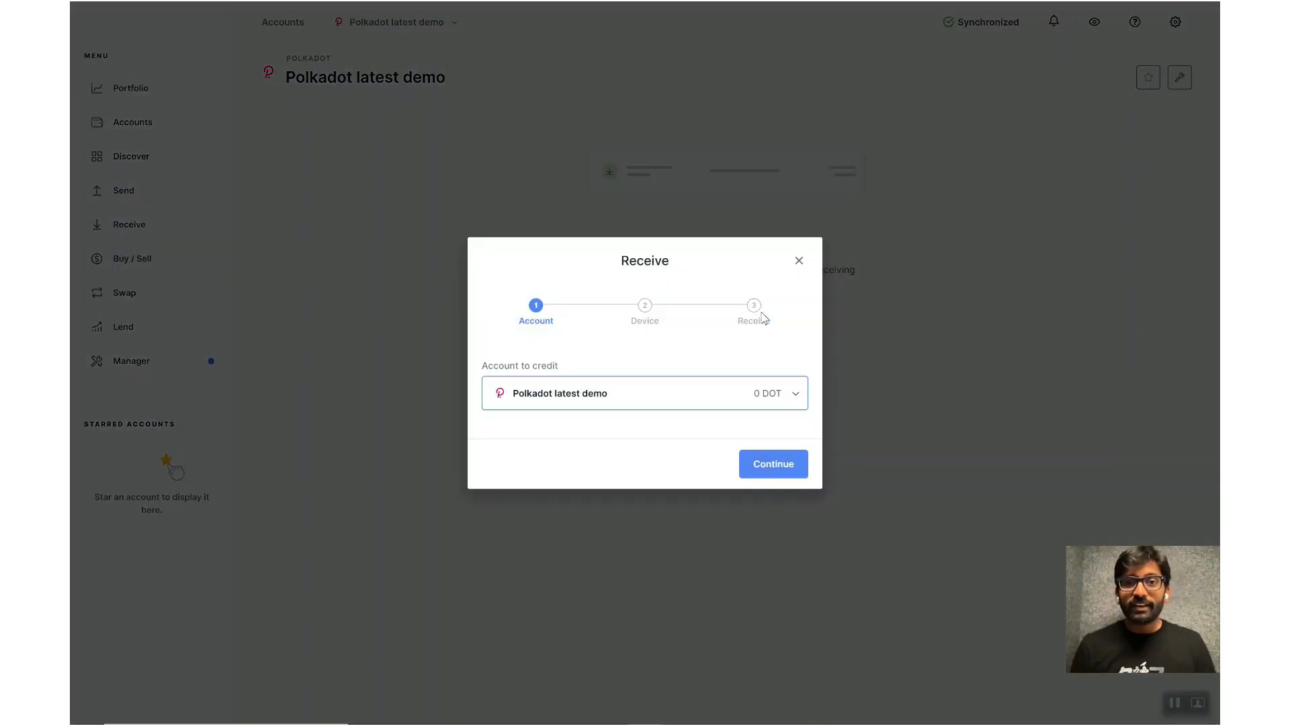
click(644, 393)
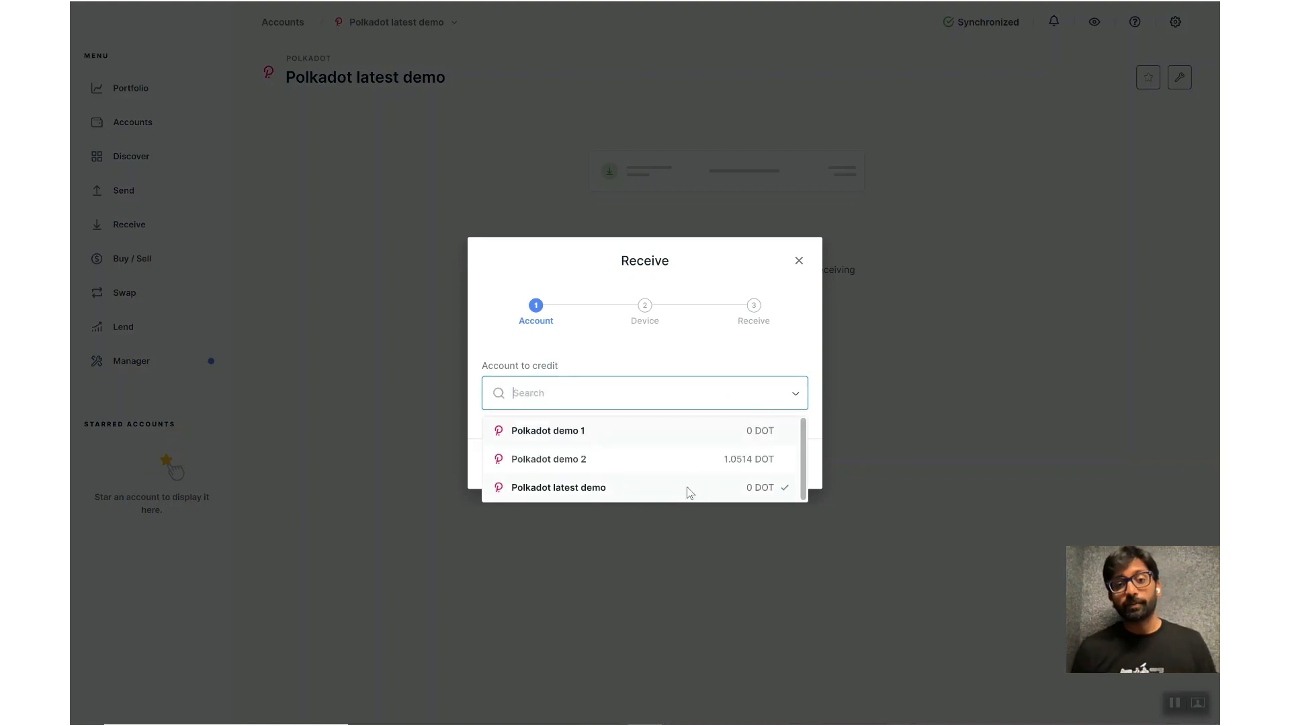
click(558, 487)
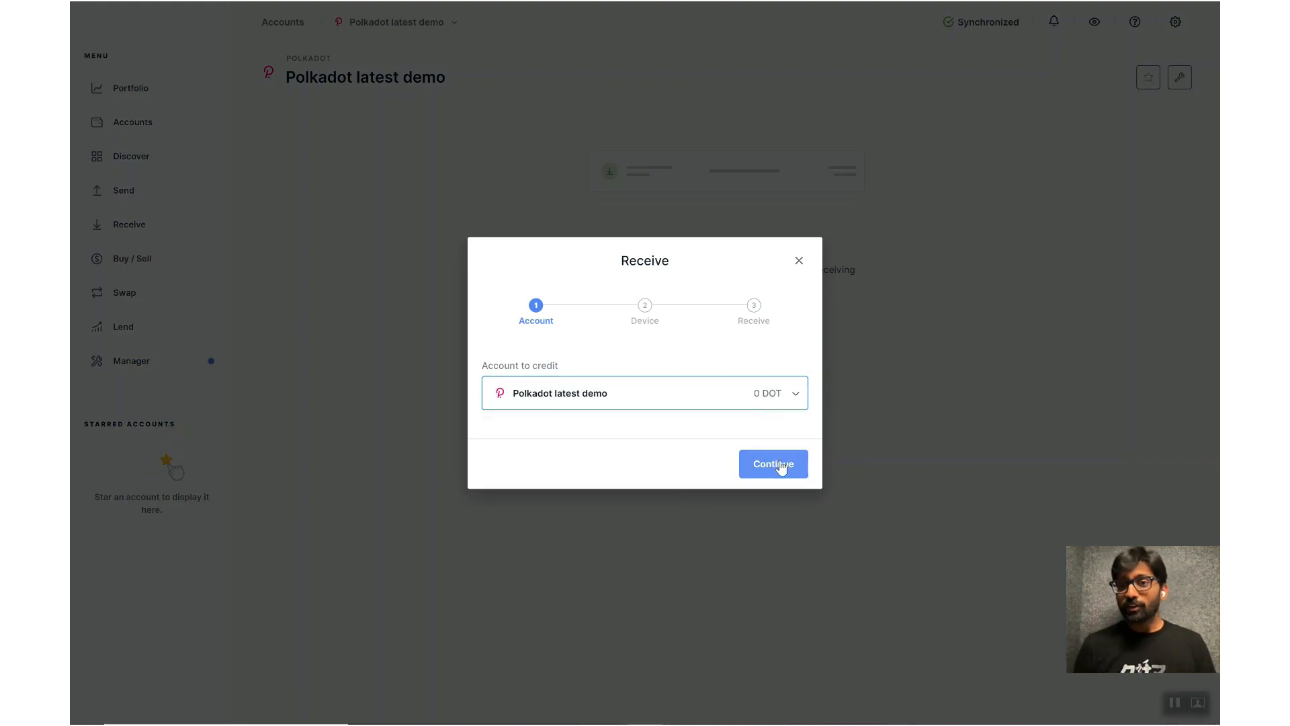
click(773, 463)
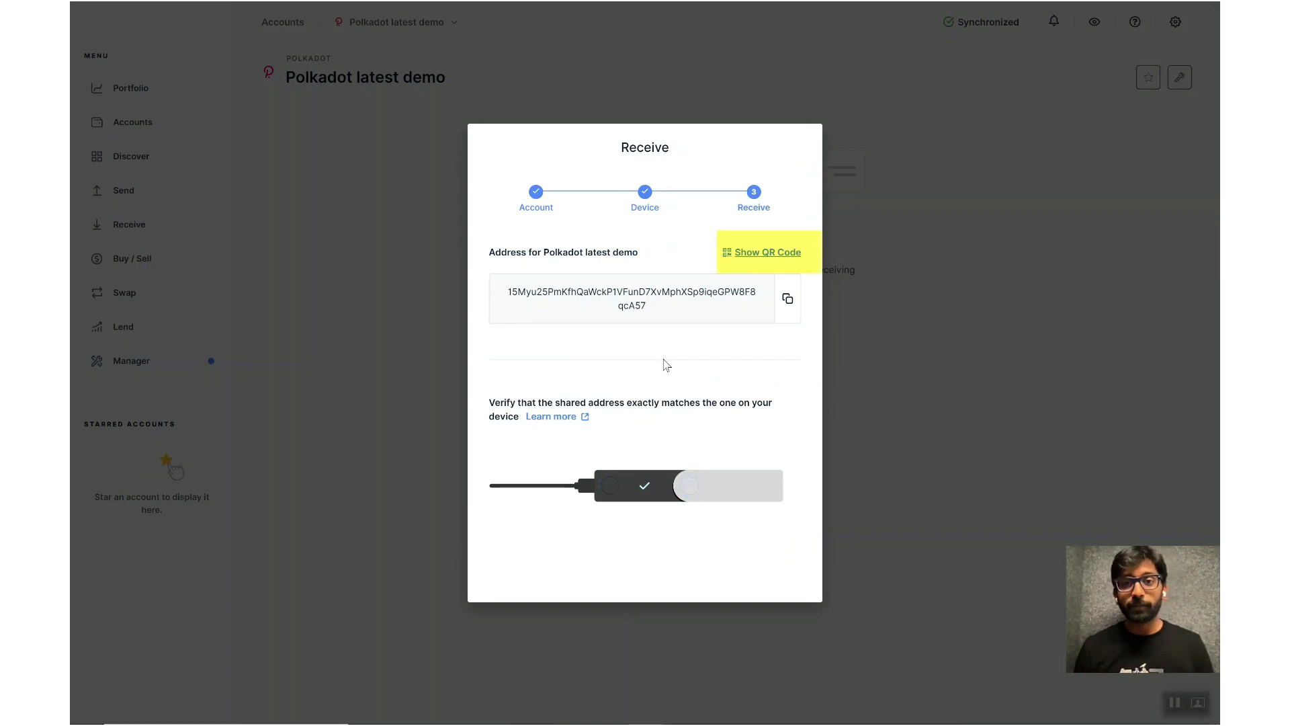
click(786, 298)
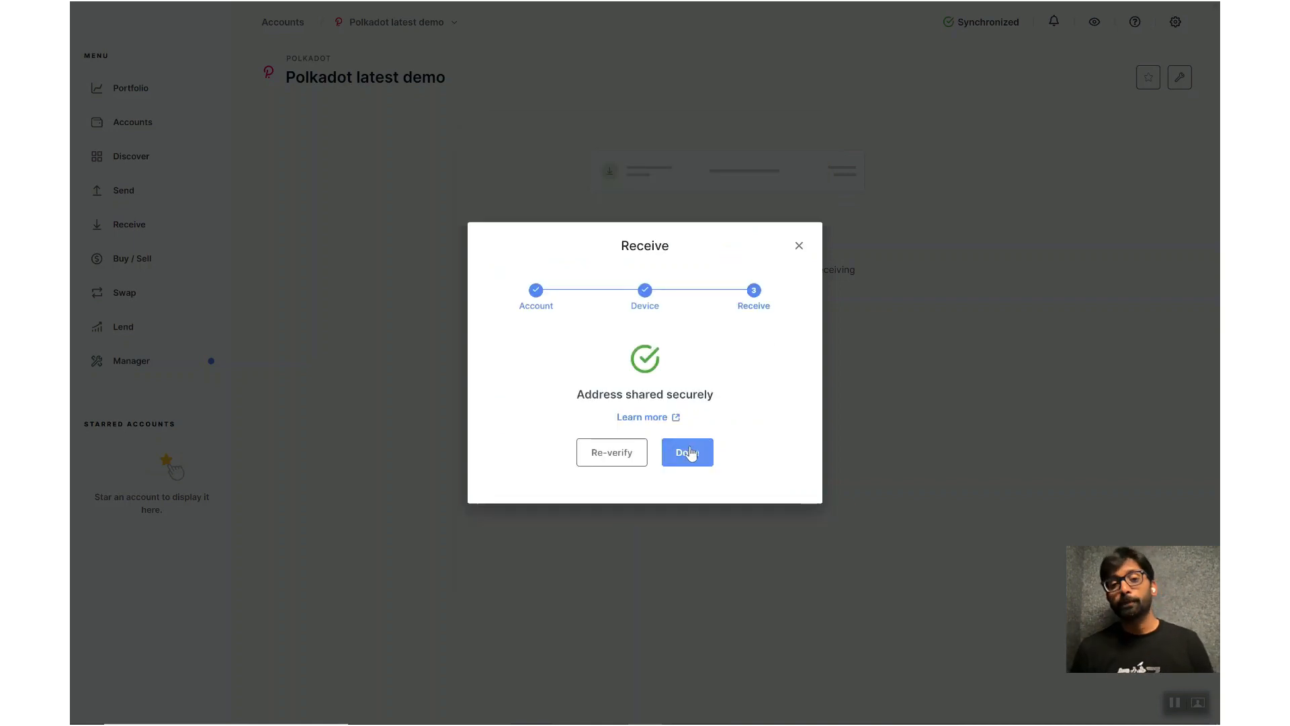
click(686, 452)
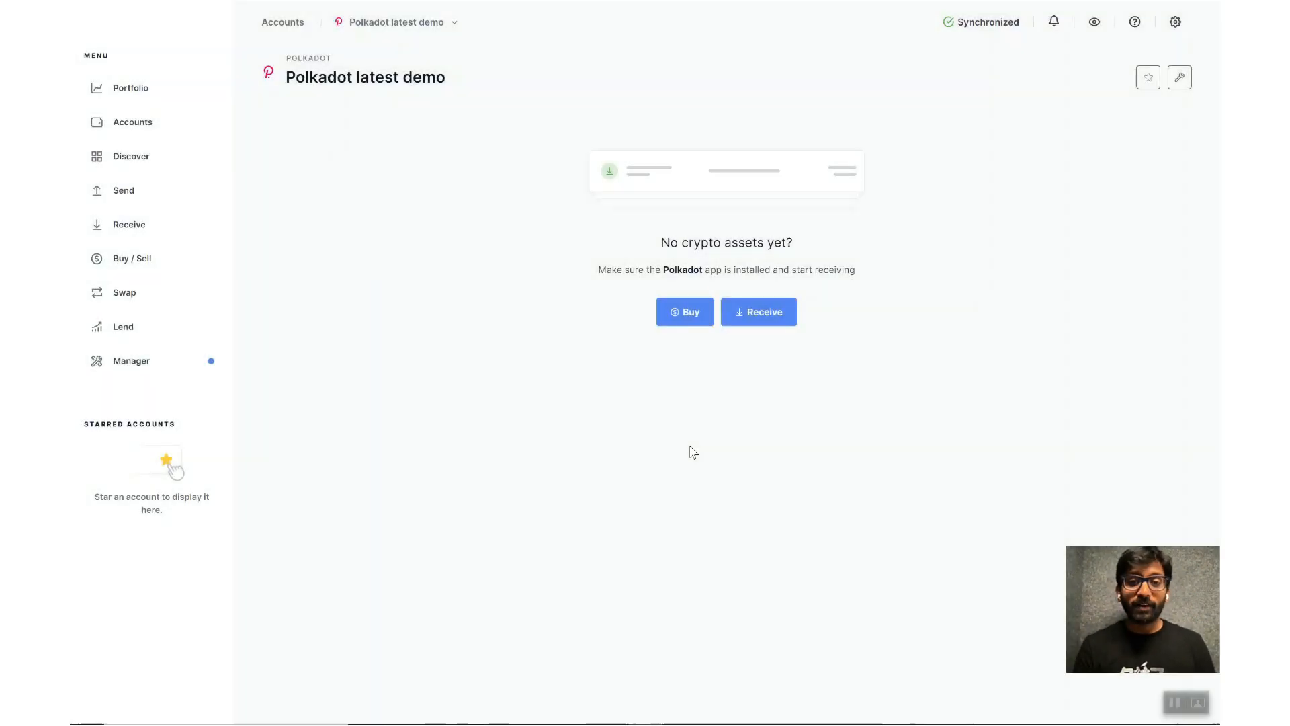
mouse_move(729, 437)
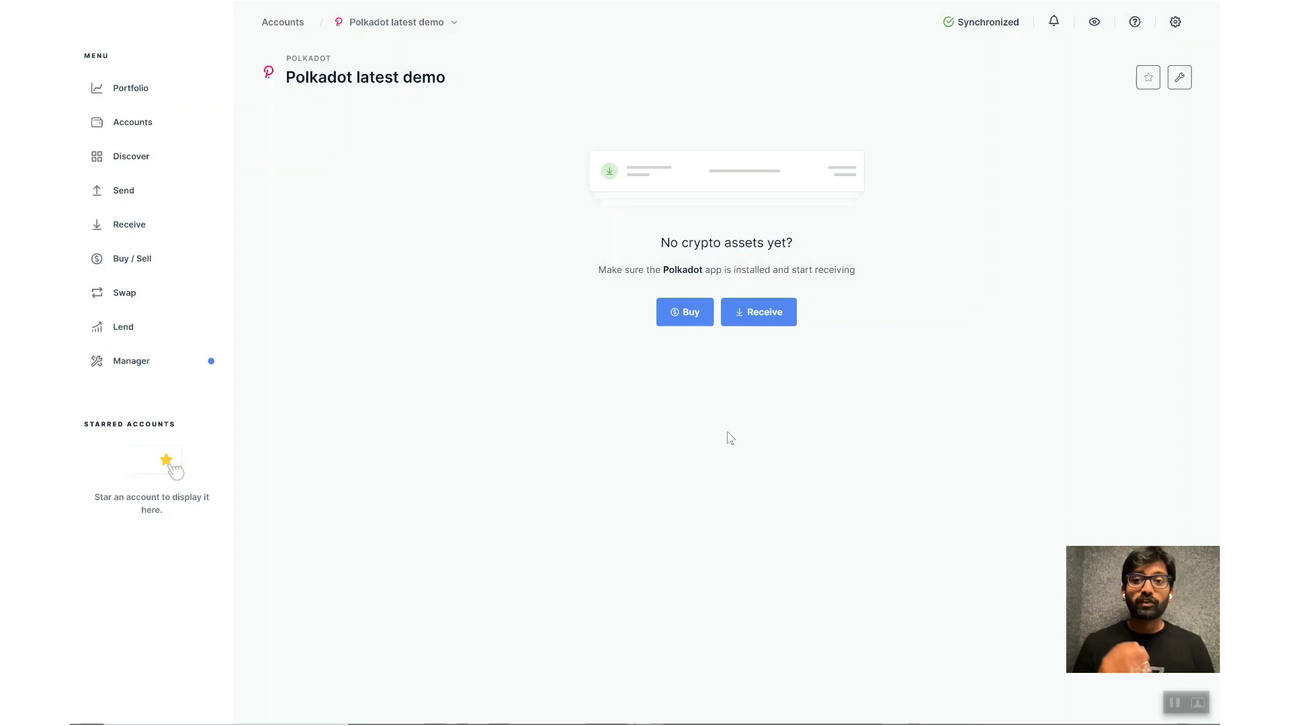
Step: Send 0.5 DOT from Polkadot demo 2, confirming the amount and summary
click(132, 122)
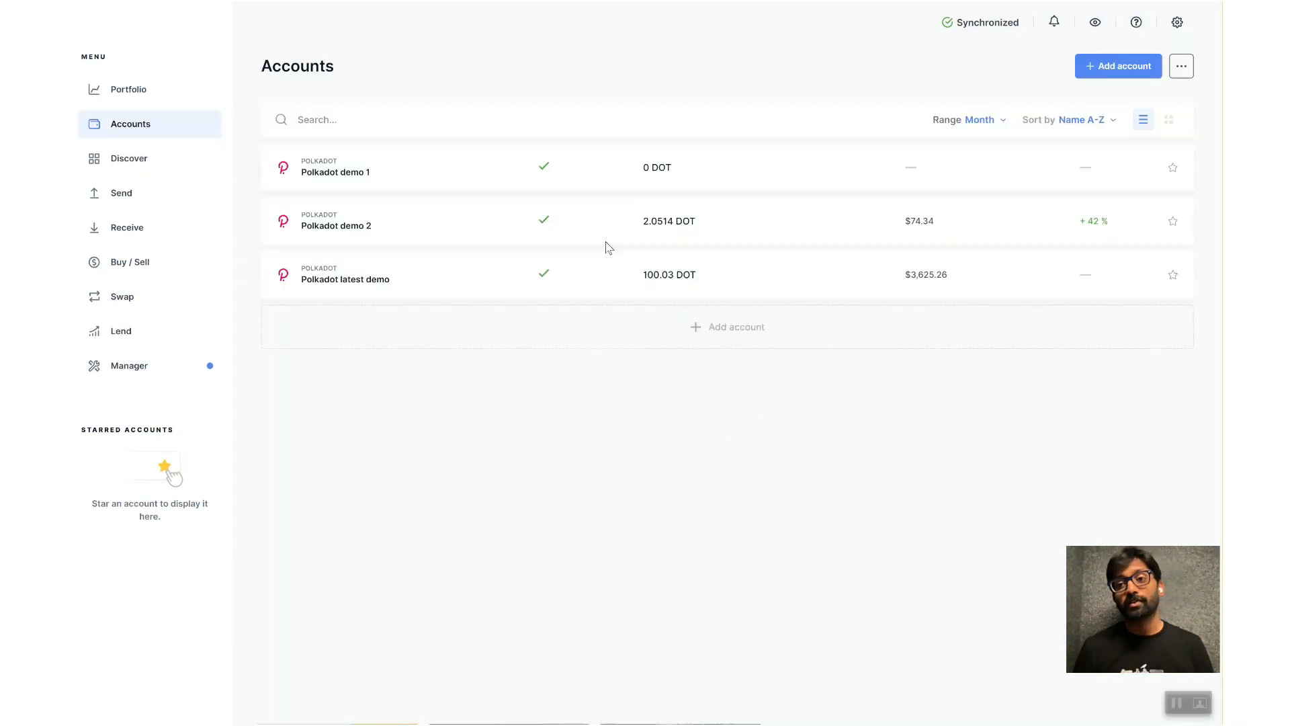
mouse_move(460, 226)
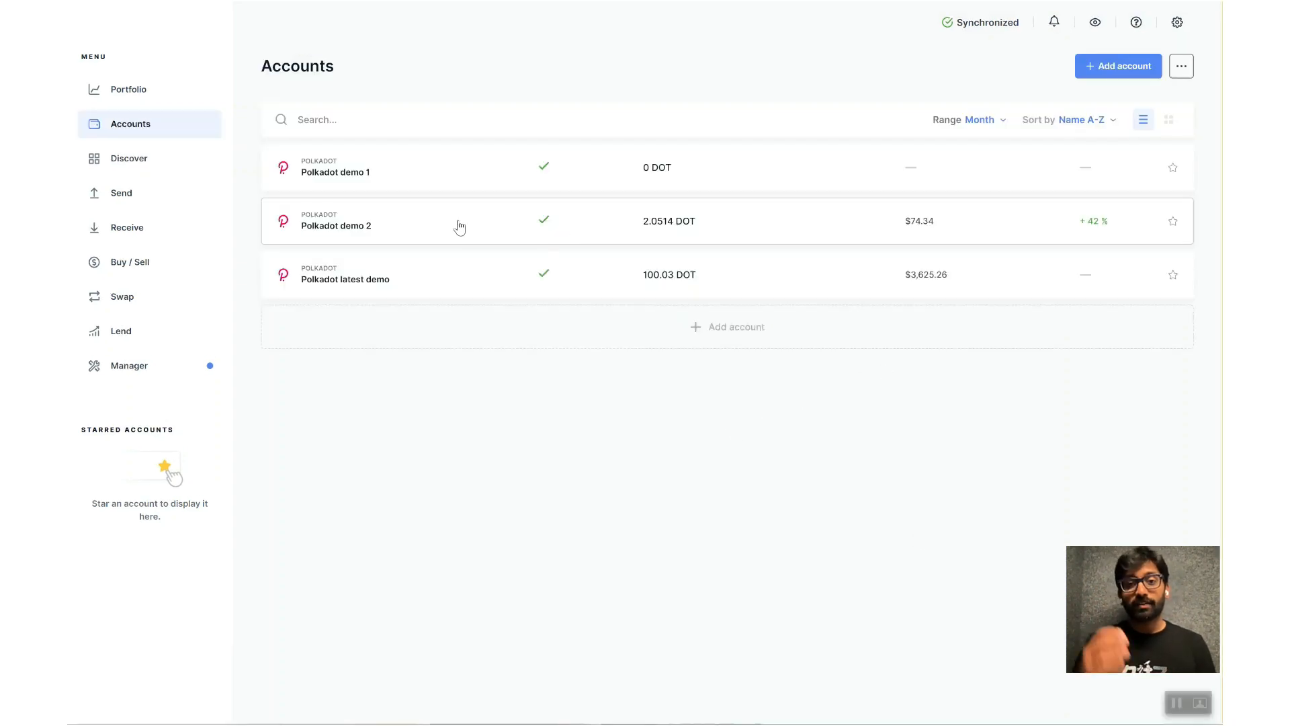
click(336, 220)
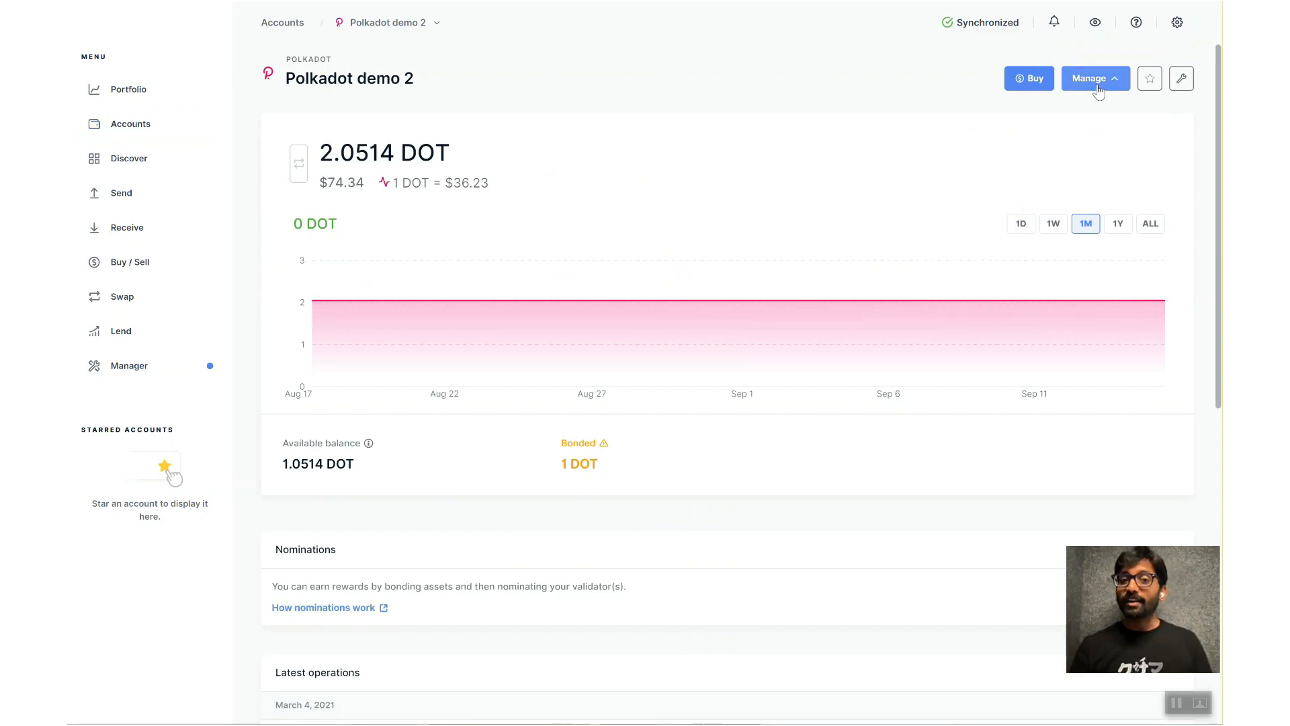
click(1094, 78)
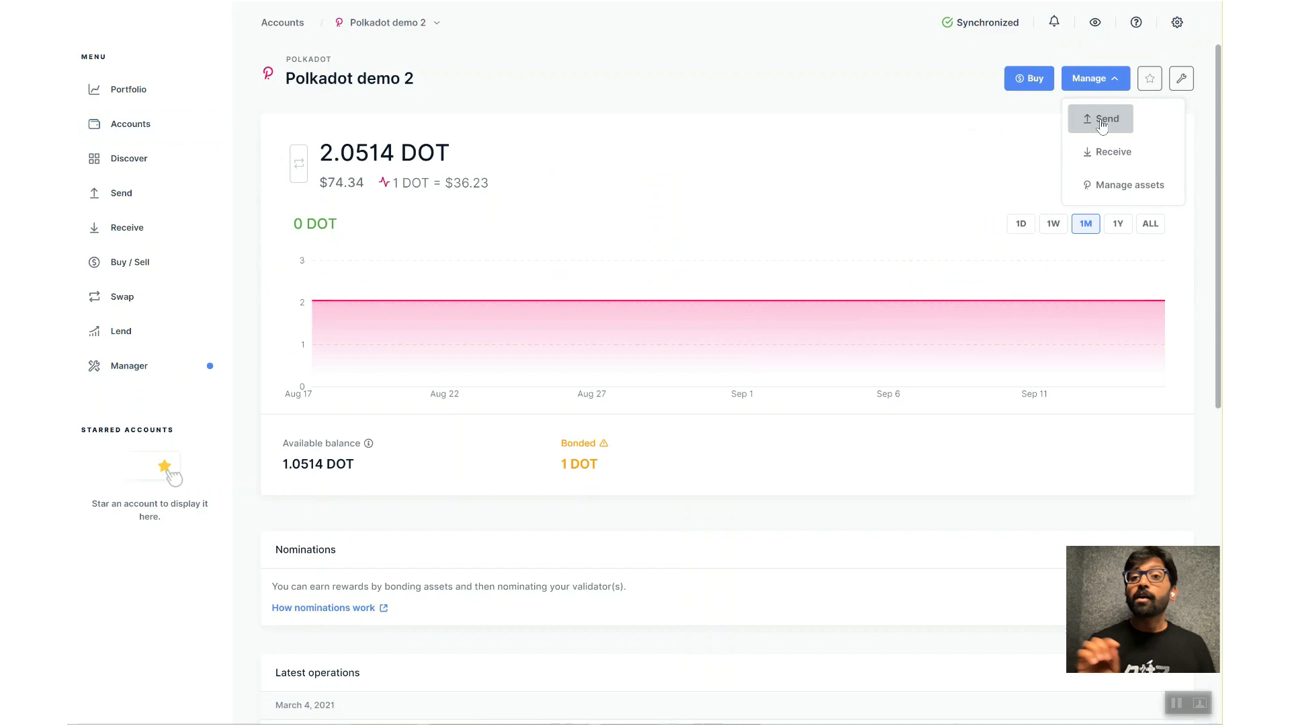
click(1108, 118)
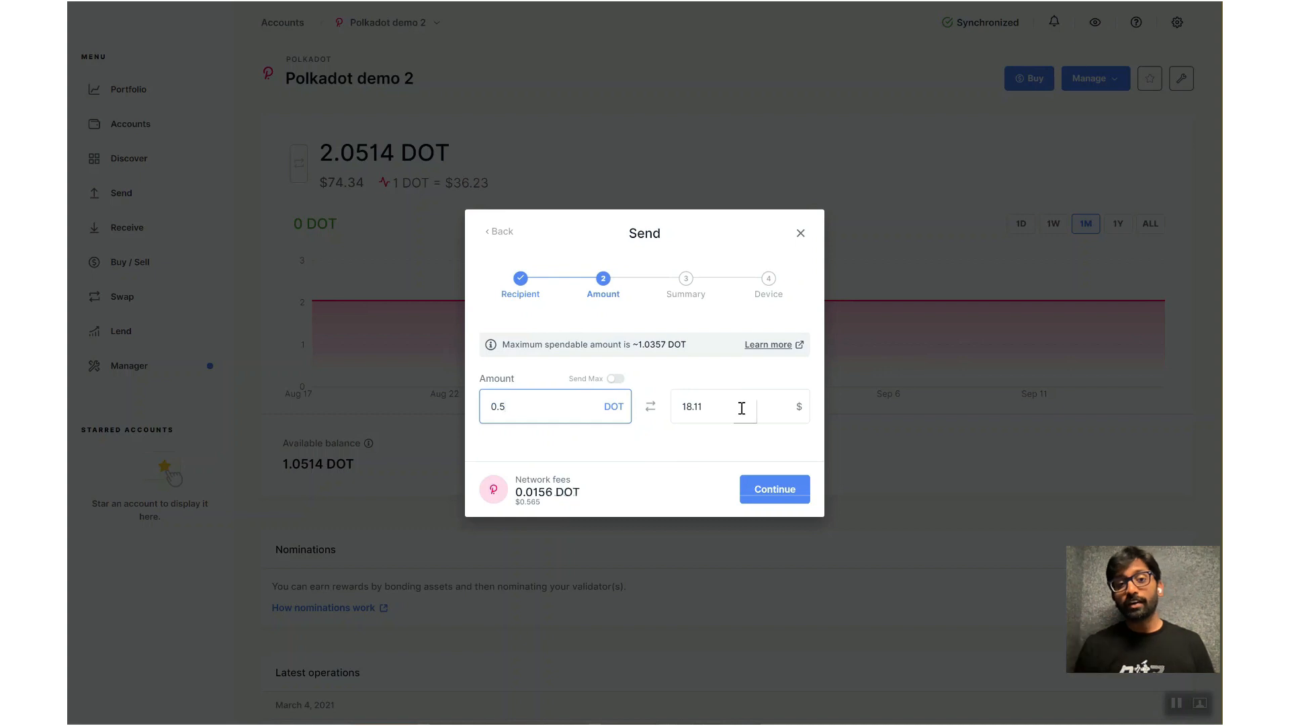
click(772, 488)
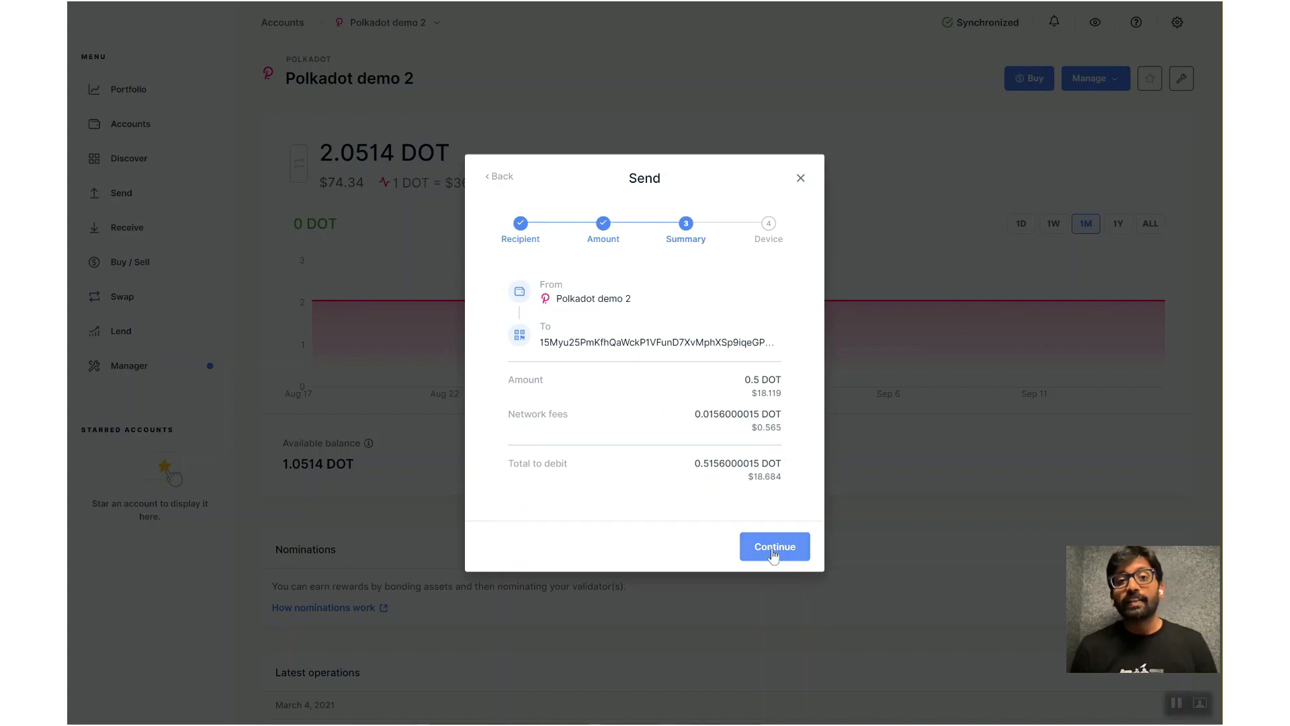
click(773, 546)
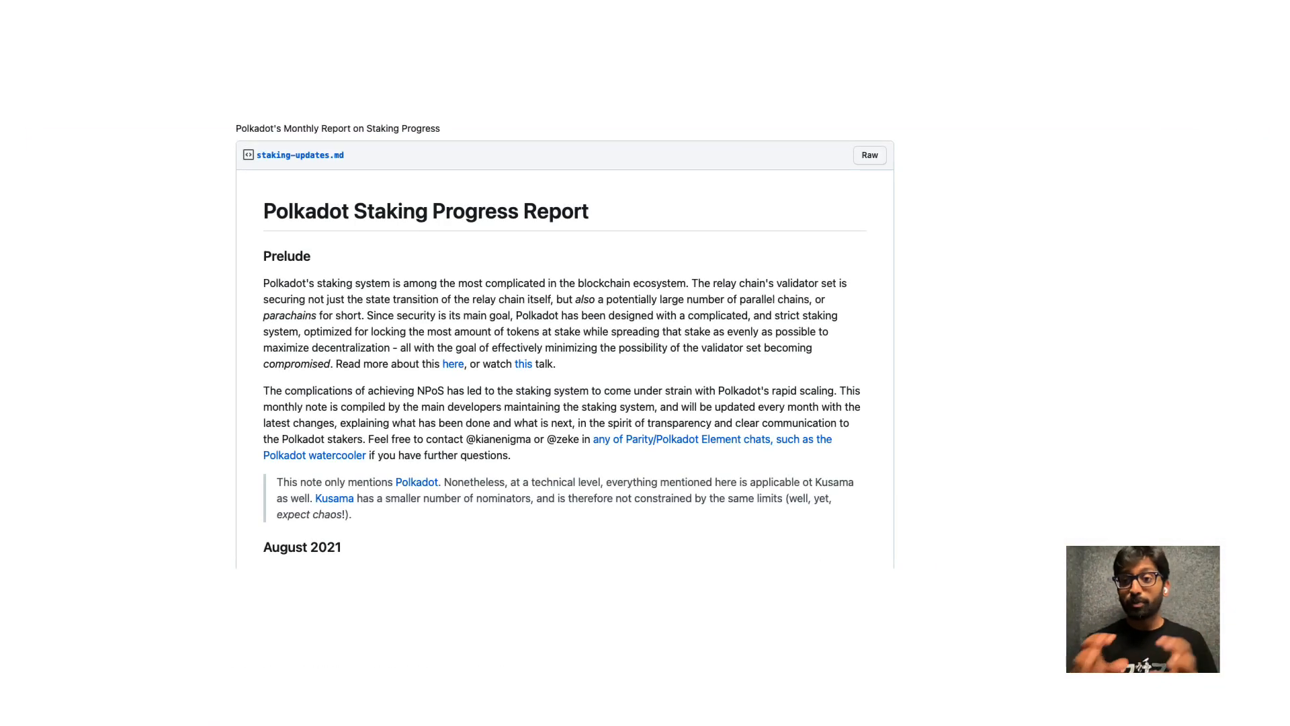
Step: Scroll the staking-updates.md gist down to the August 2021 notes
scroll(down, 3)
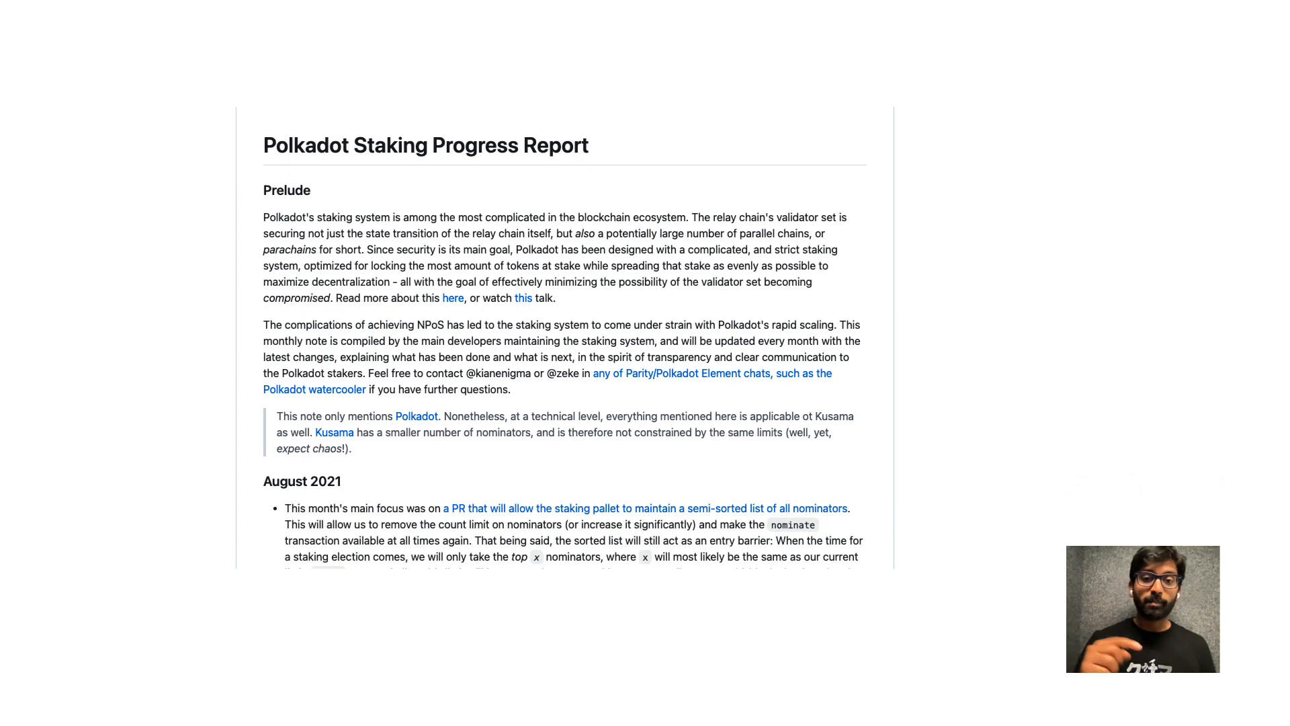
scroll(down, 3)
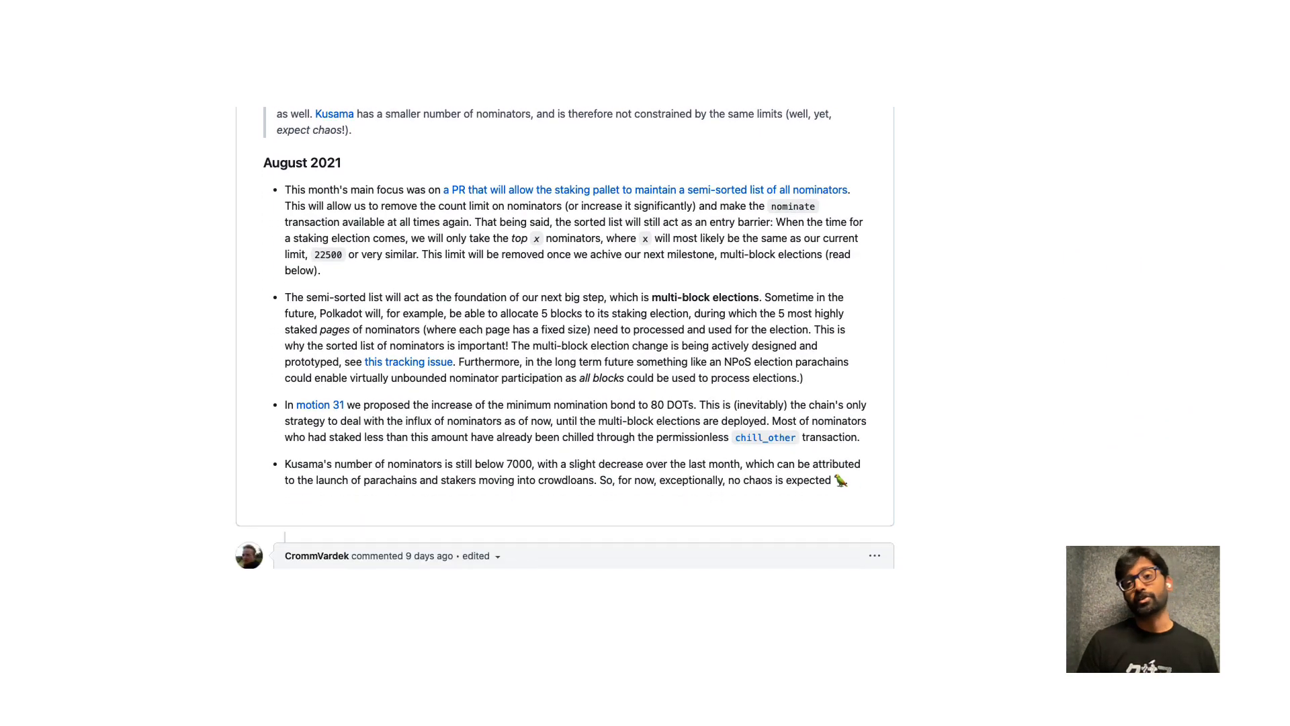
scroll(down, 3)
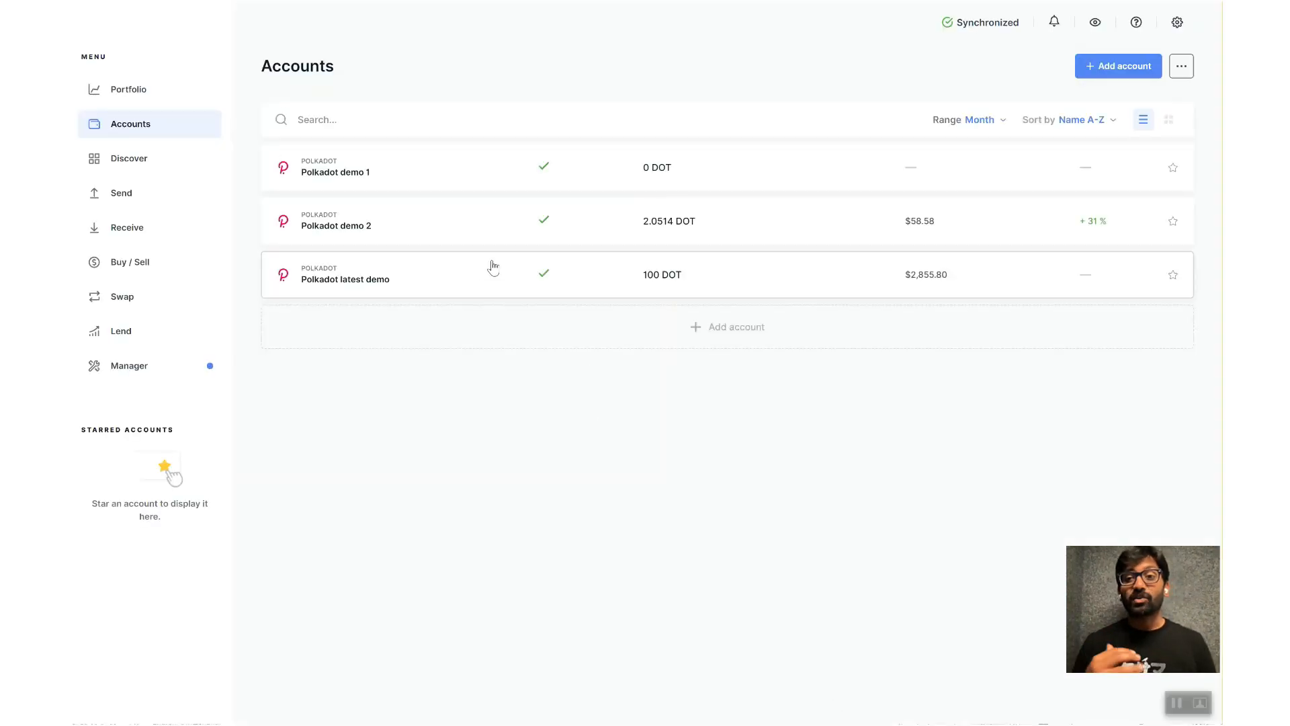
mouse_move(695, 279)
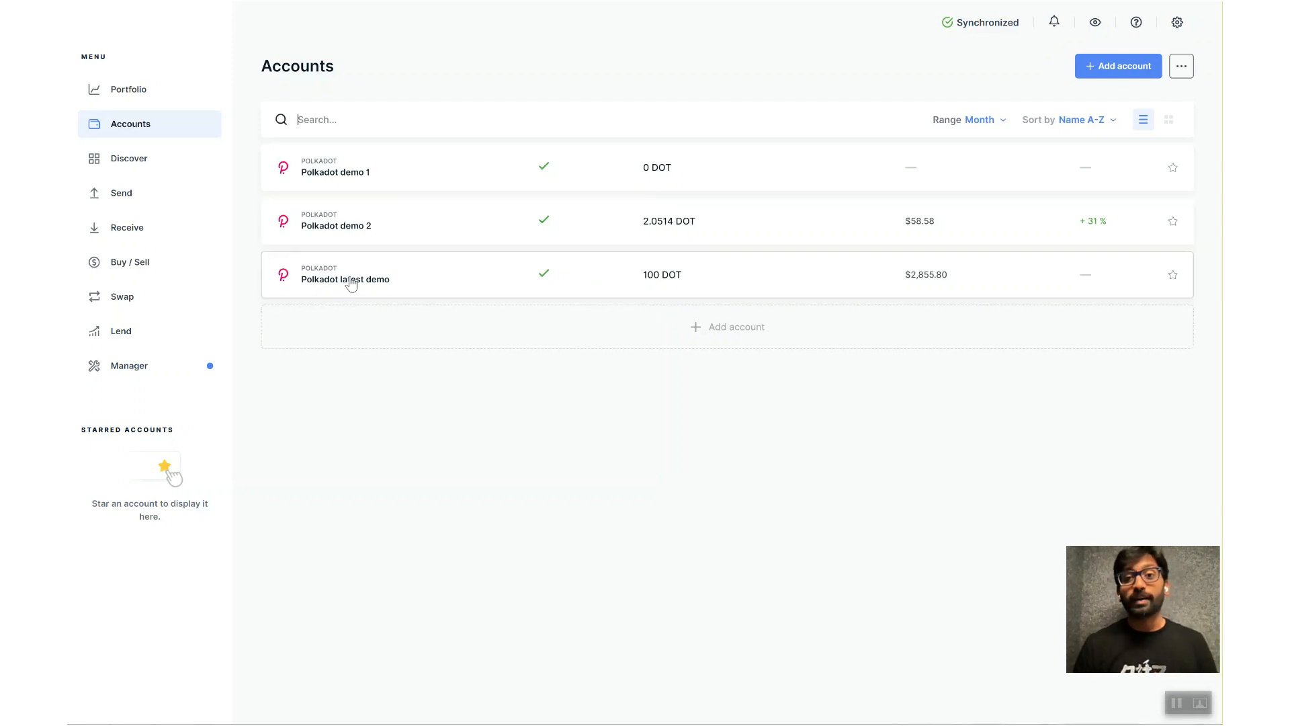
Step: Open the 100 DOT Polkadot latest demo account and choose Manage > Earn rewards
click(346, 274)
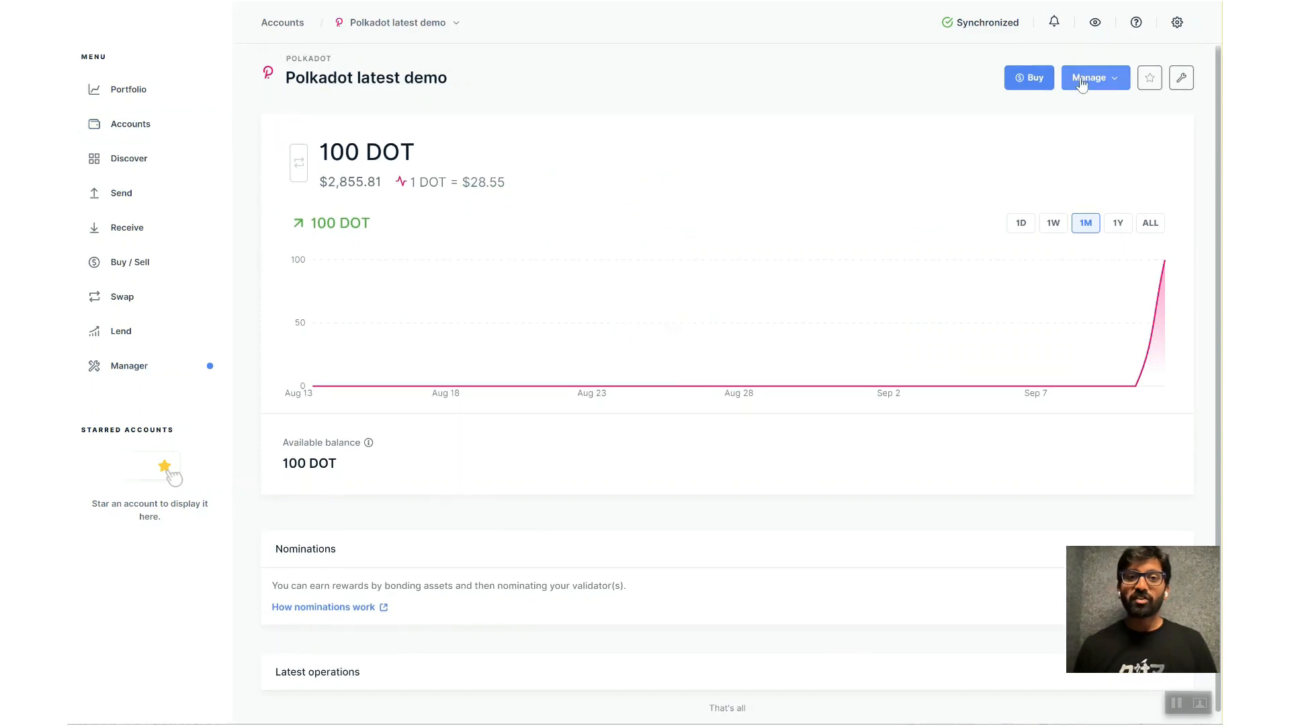
click(1090, 78)
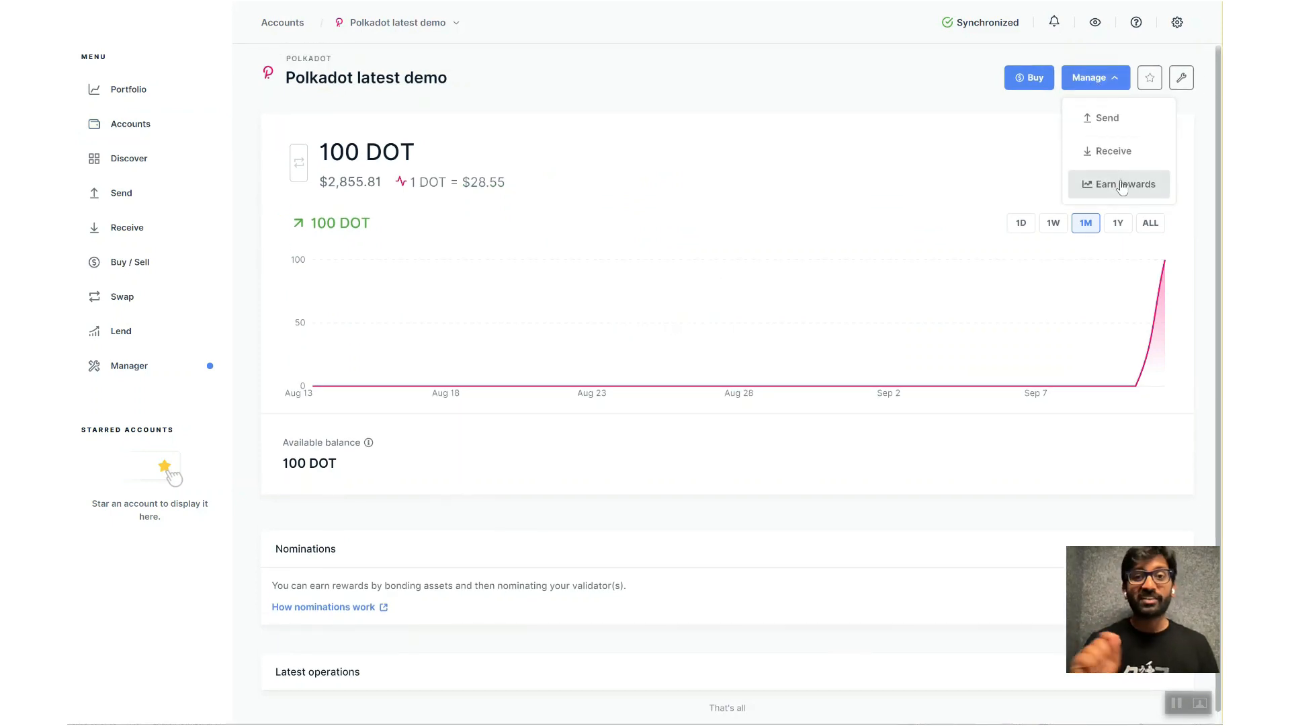
click(1120, 184)
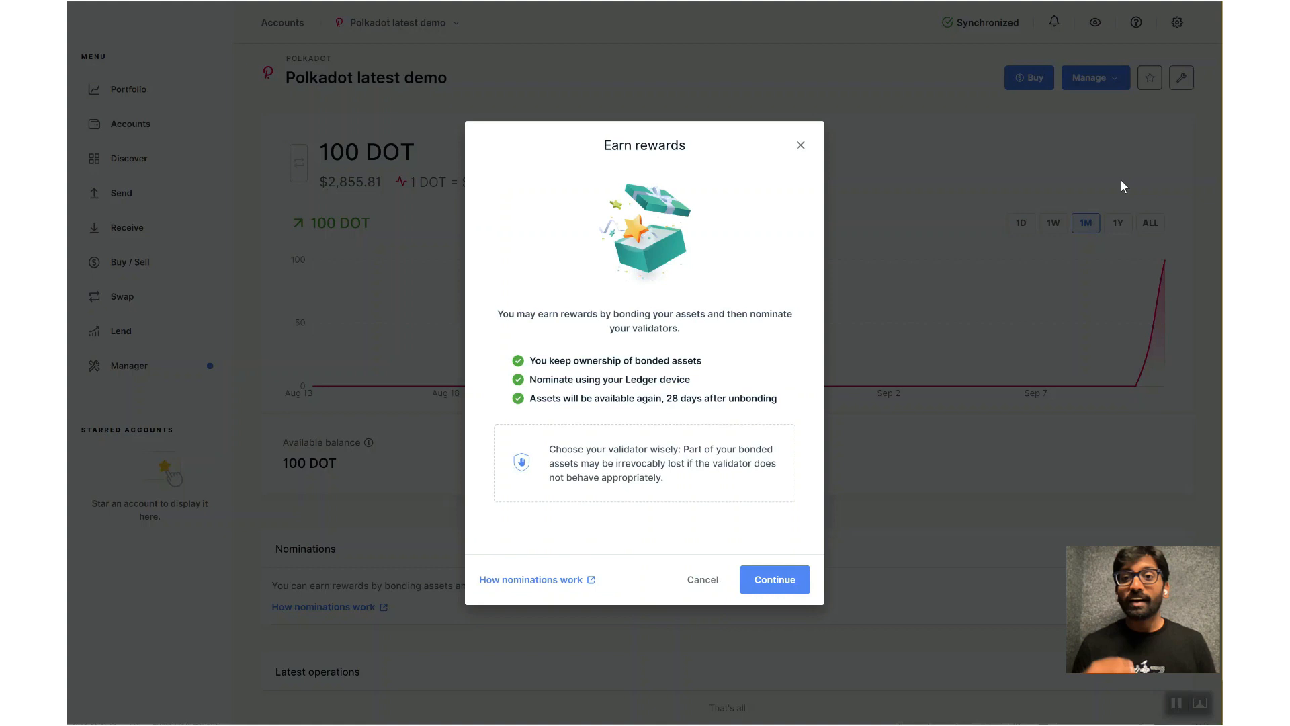
Step: Bond 85 DOT with rewards paid to the available balance
click(773, 579)
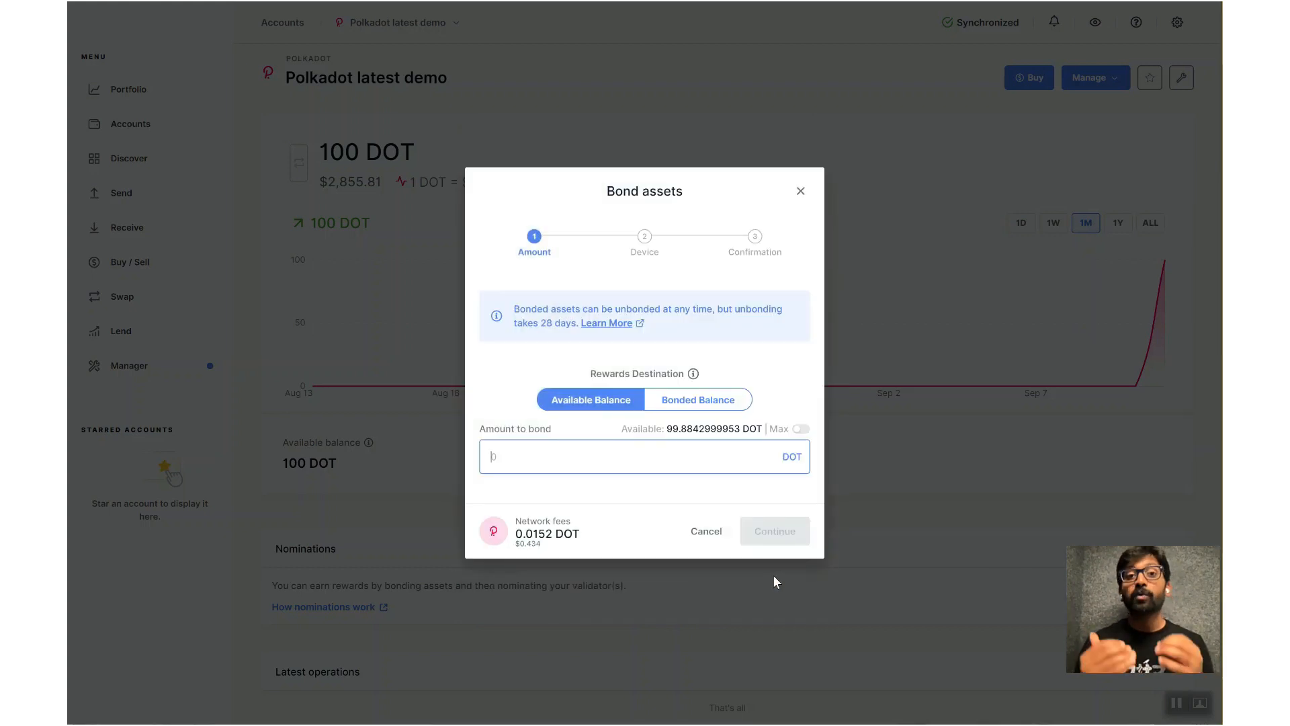
text(85)
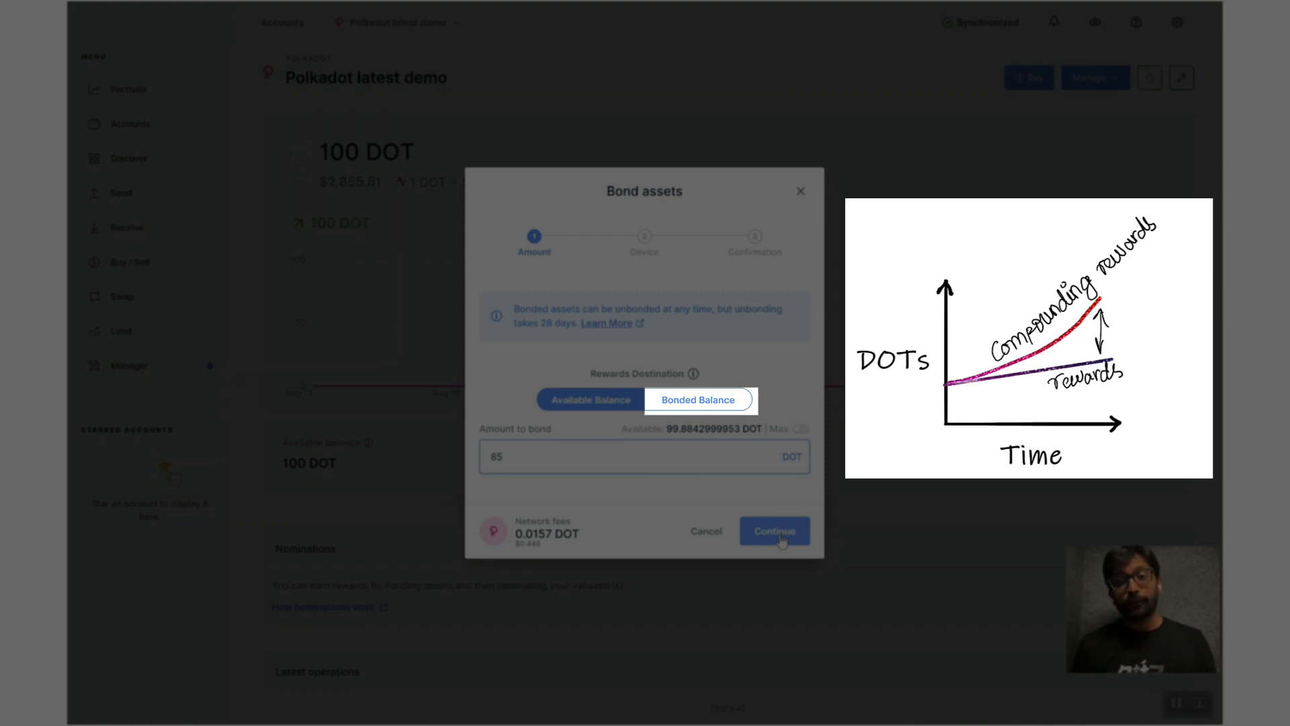
click(590, 399)
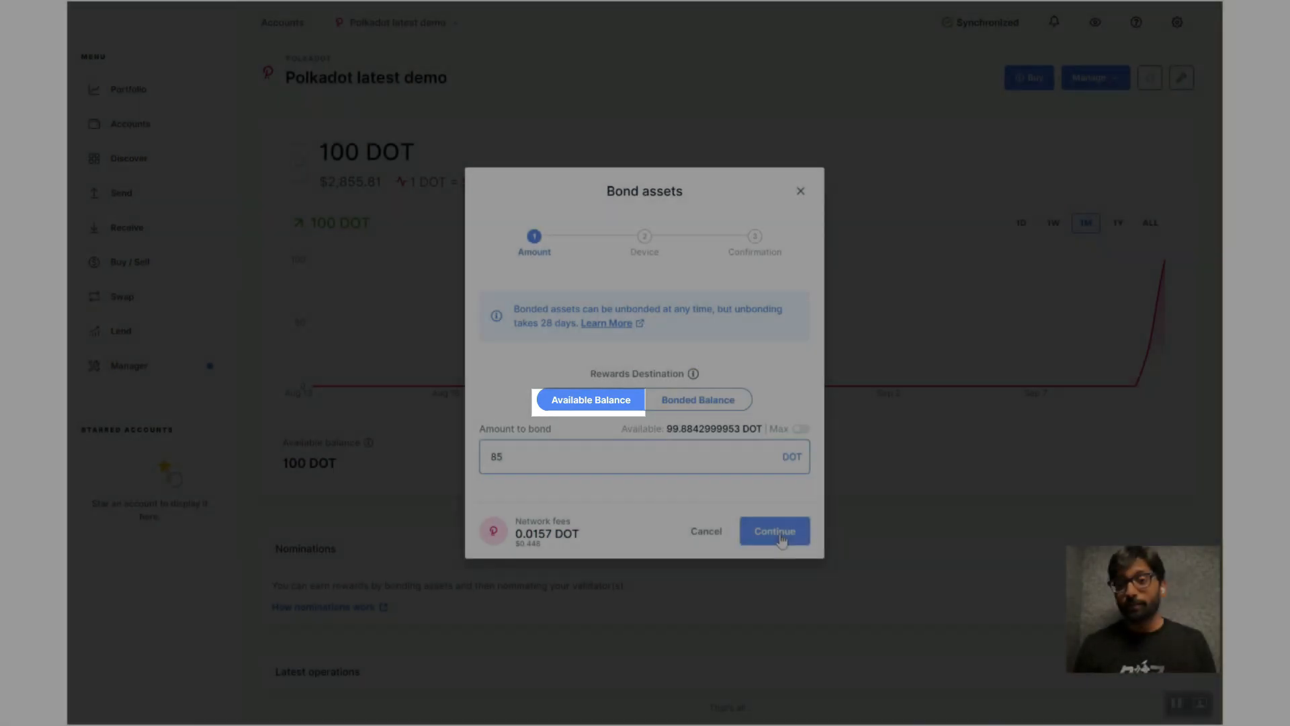
click(773, 531)
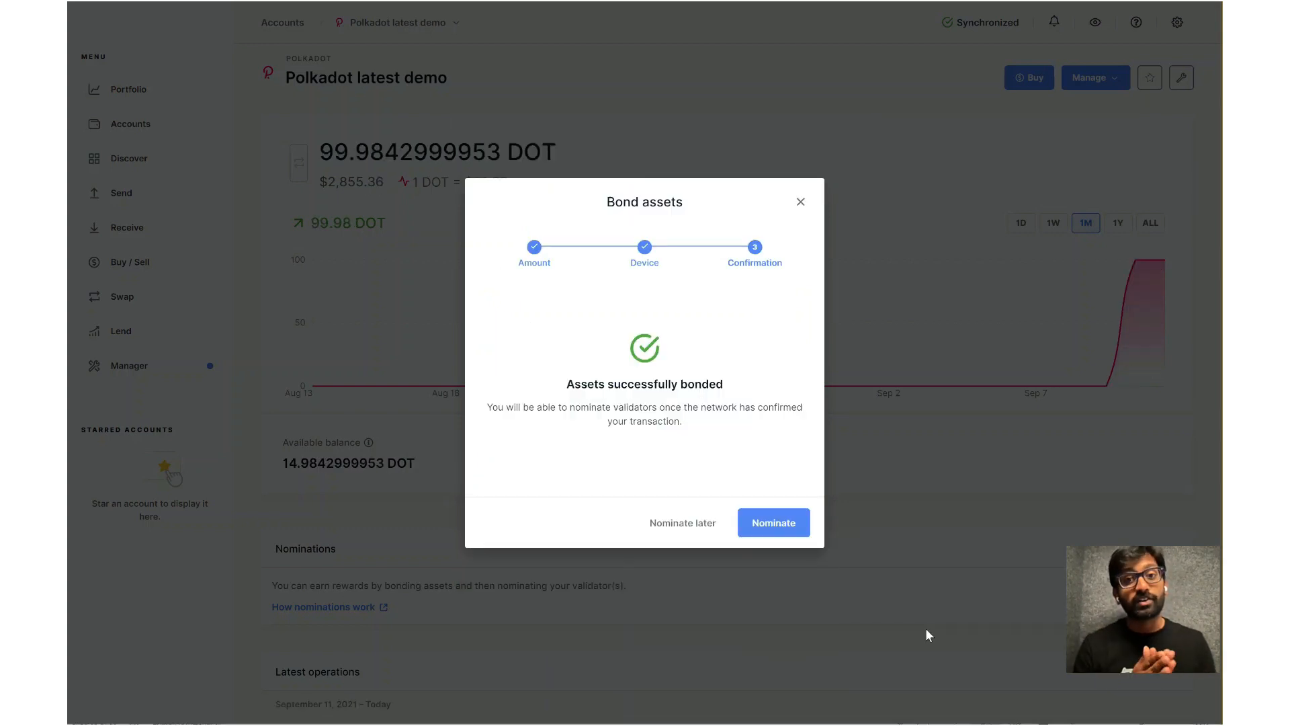
mouse_move(891, 589)
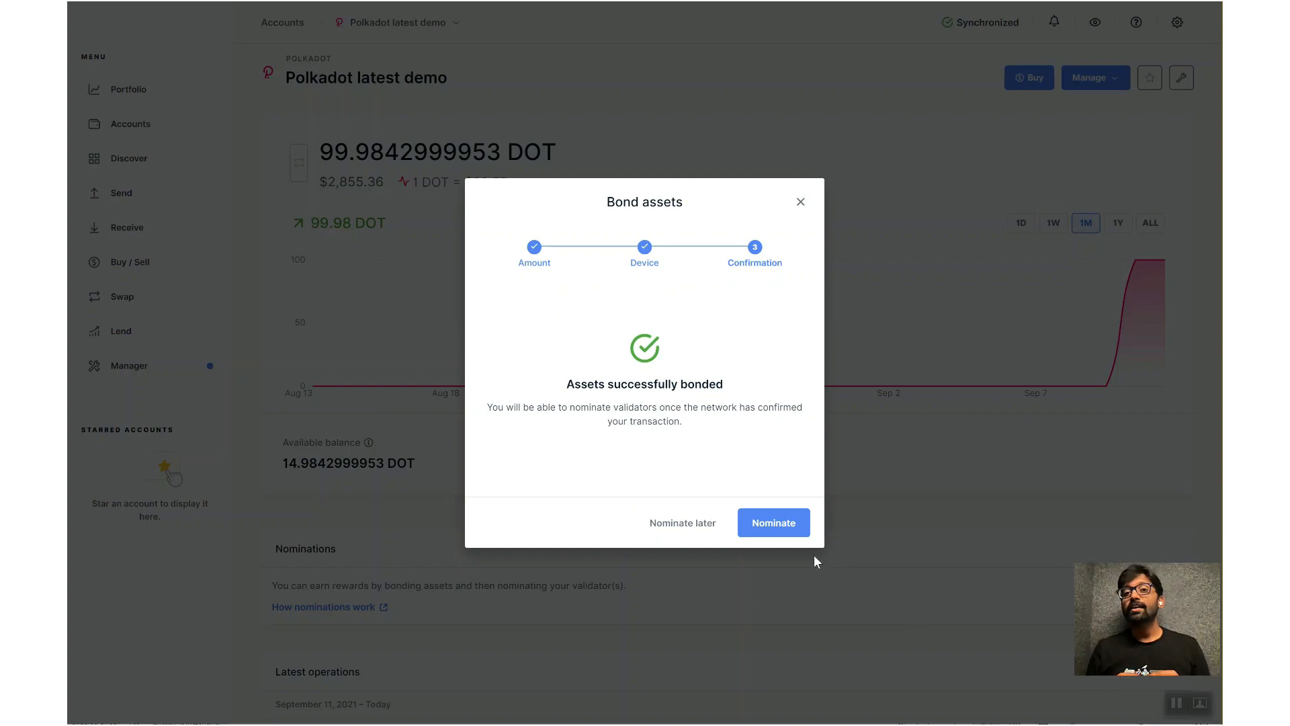
mouse_move(789, 533)
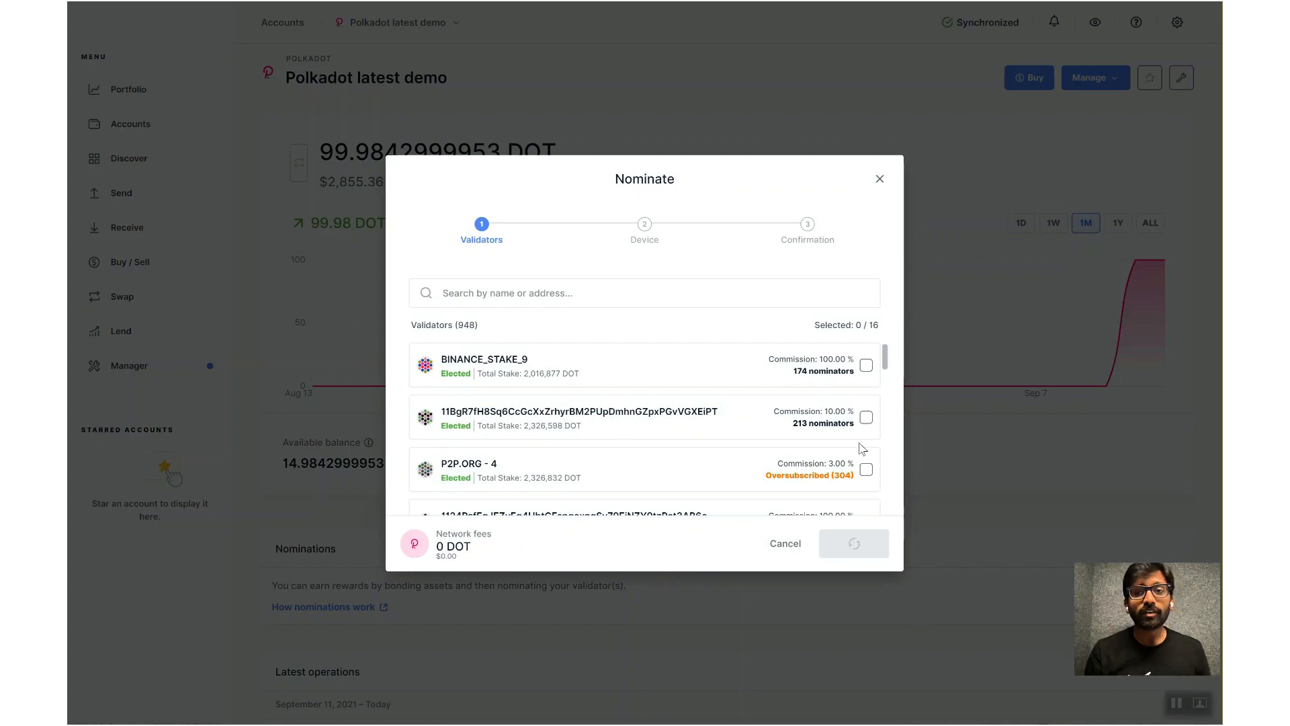
Step: Scroll through the list of validators available to nominate
scroll(down, 3)
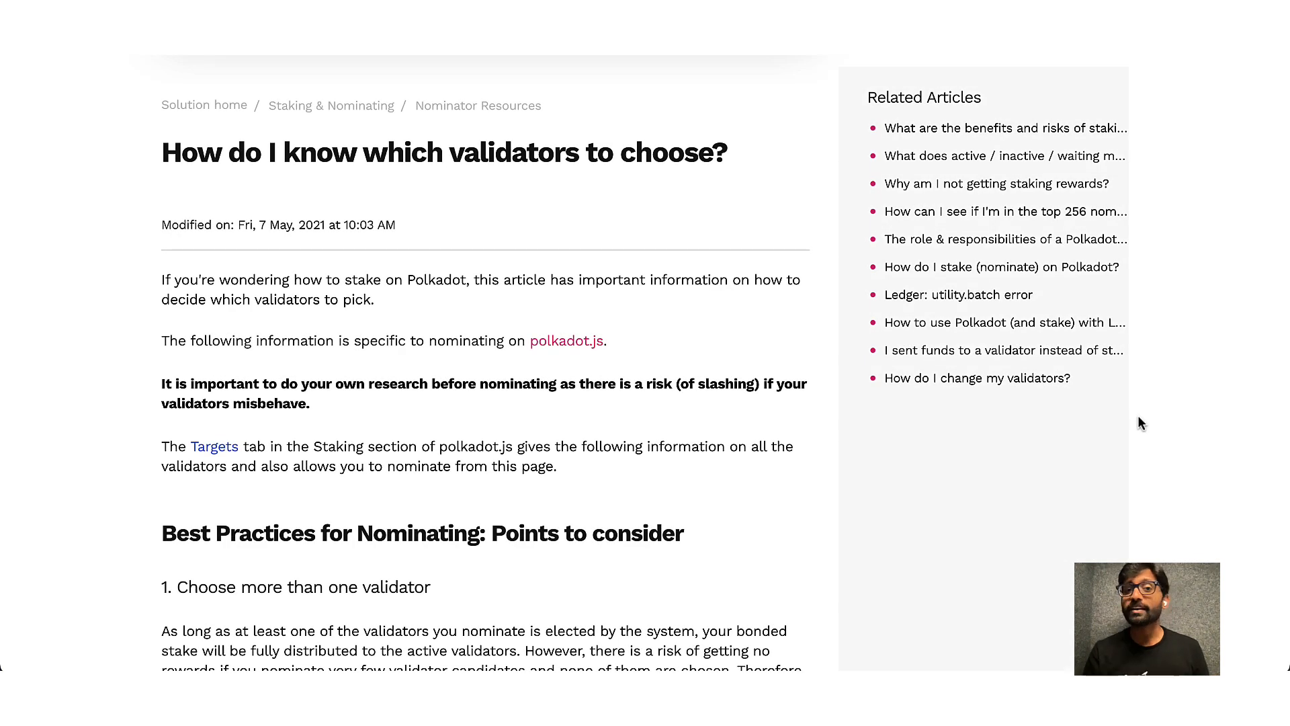
Step: Scroll the validator-choosing article down to Best Practices for Nominating
scroll(down, 3)
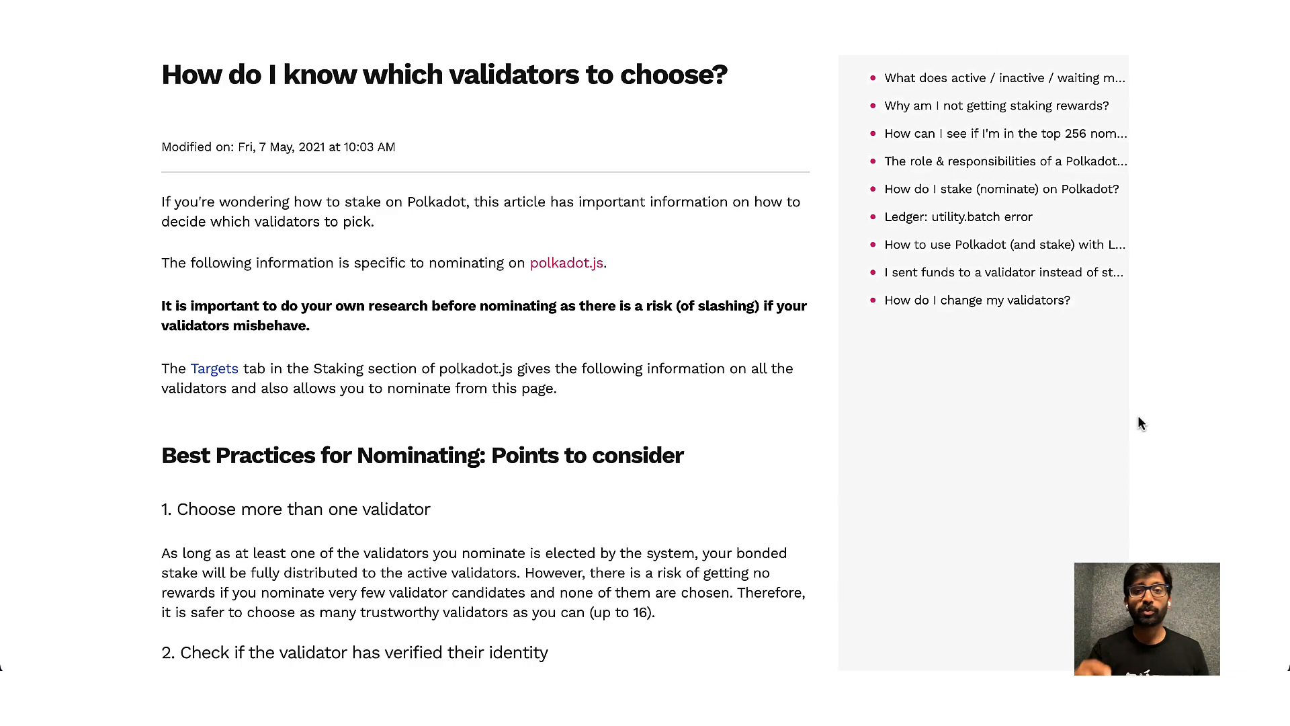
scroll(down, 3)
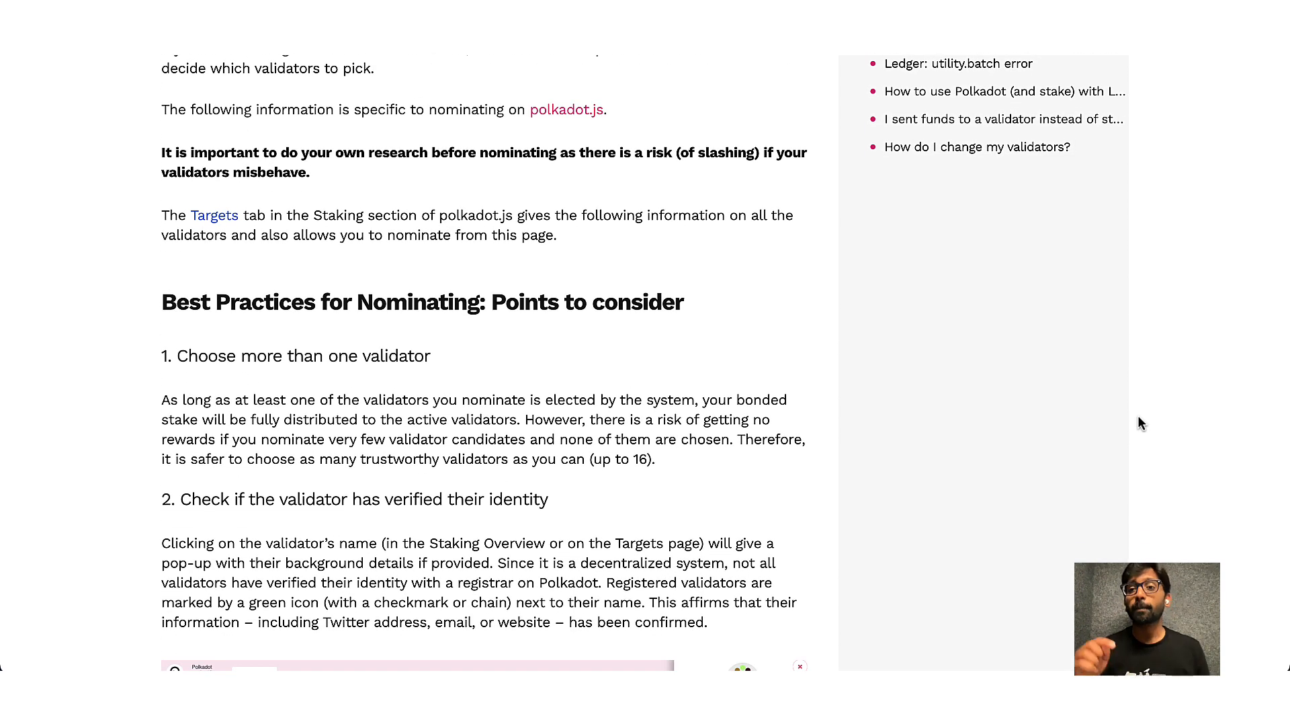
scroll(down, 3)
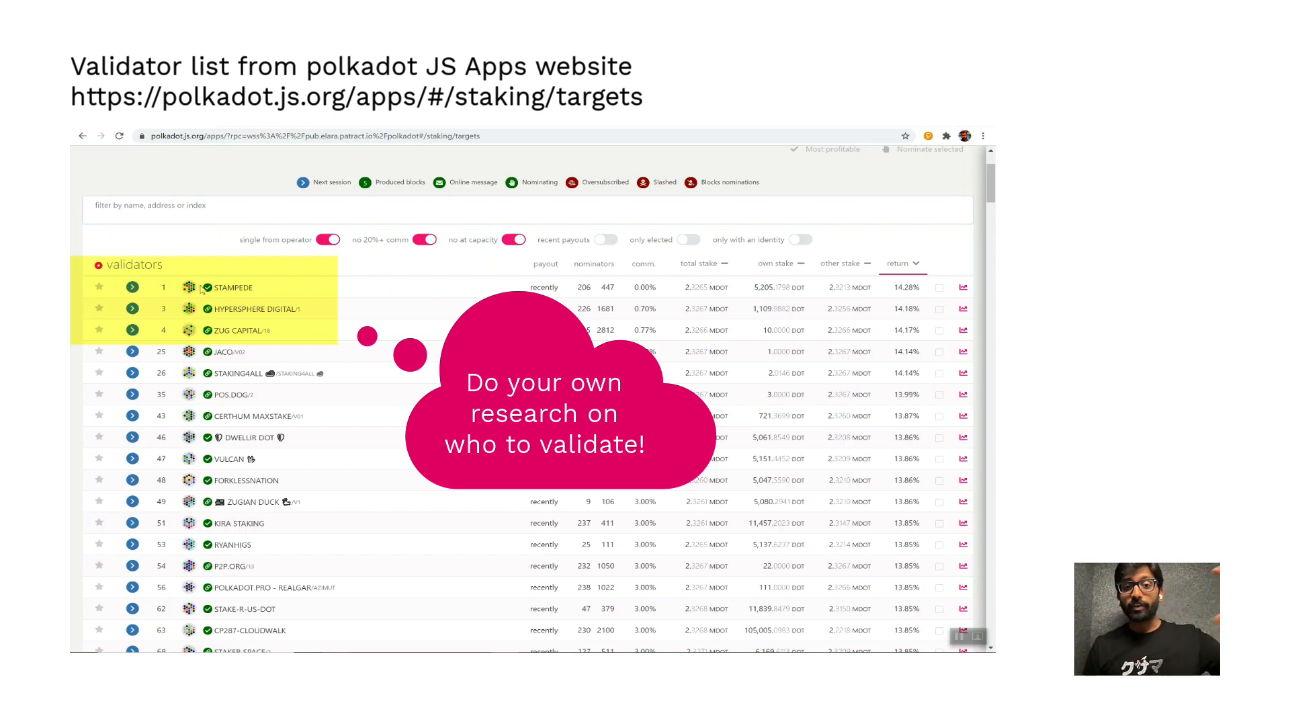
click(189, 286)
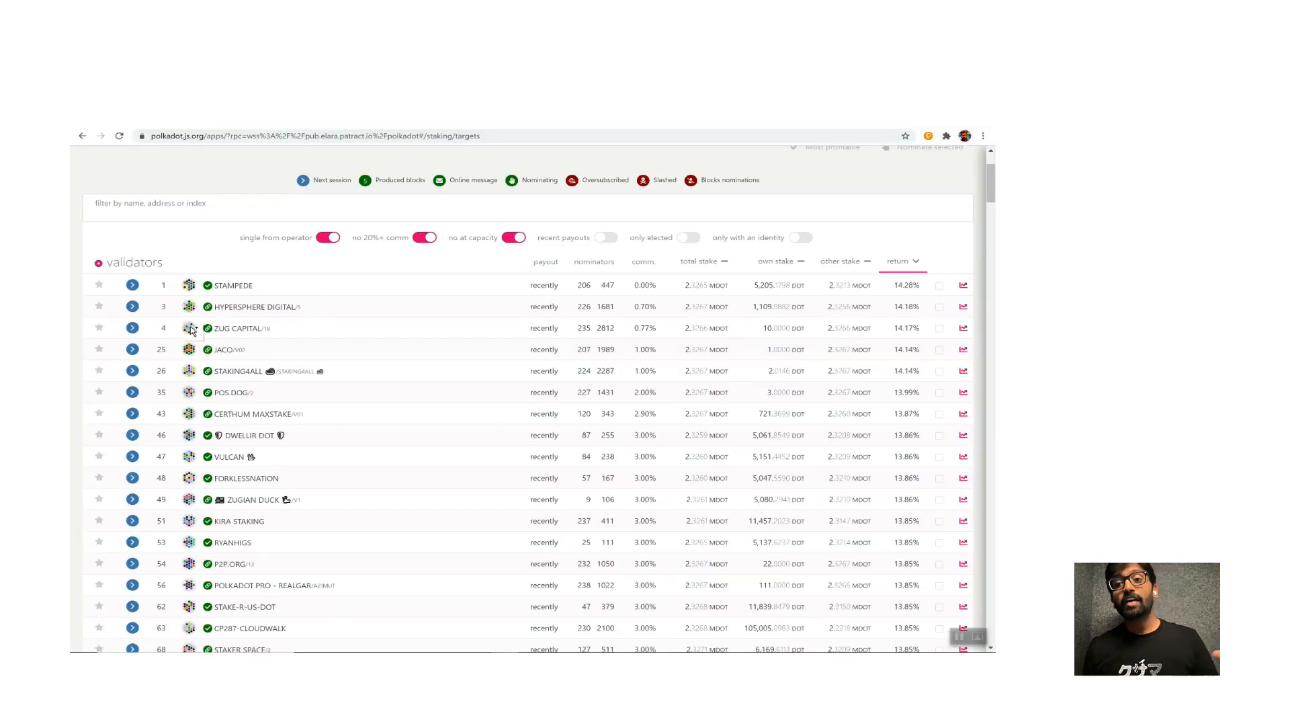
click(190, 327)
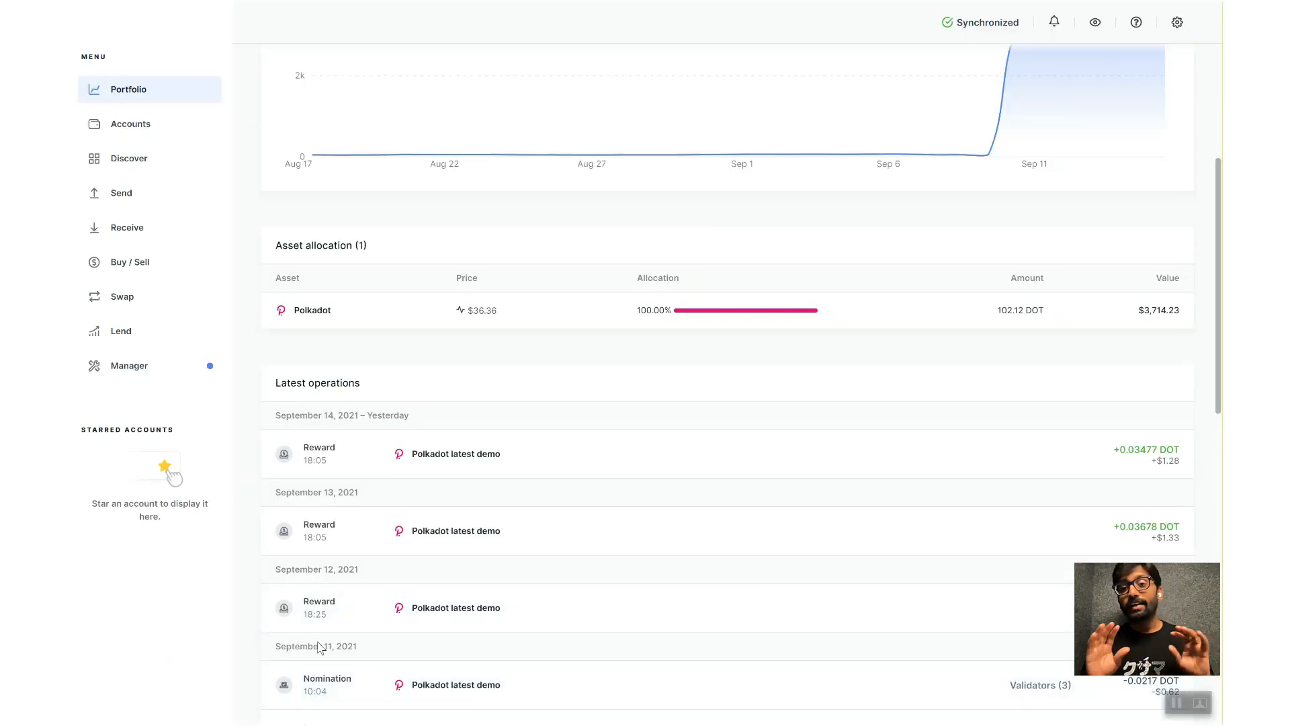
mouse_move(293, 358)
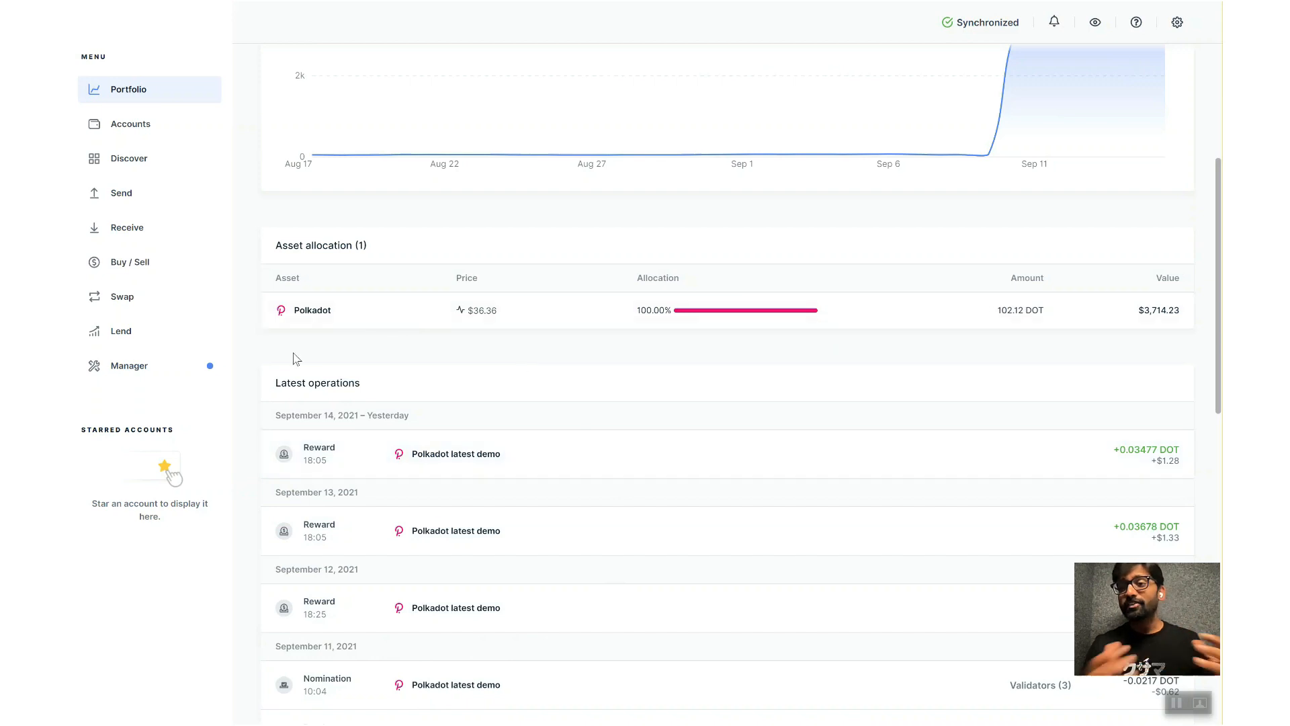
mouse_move(242, 503)
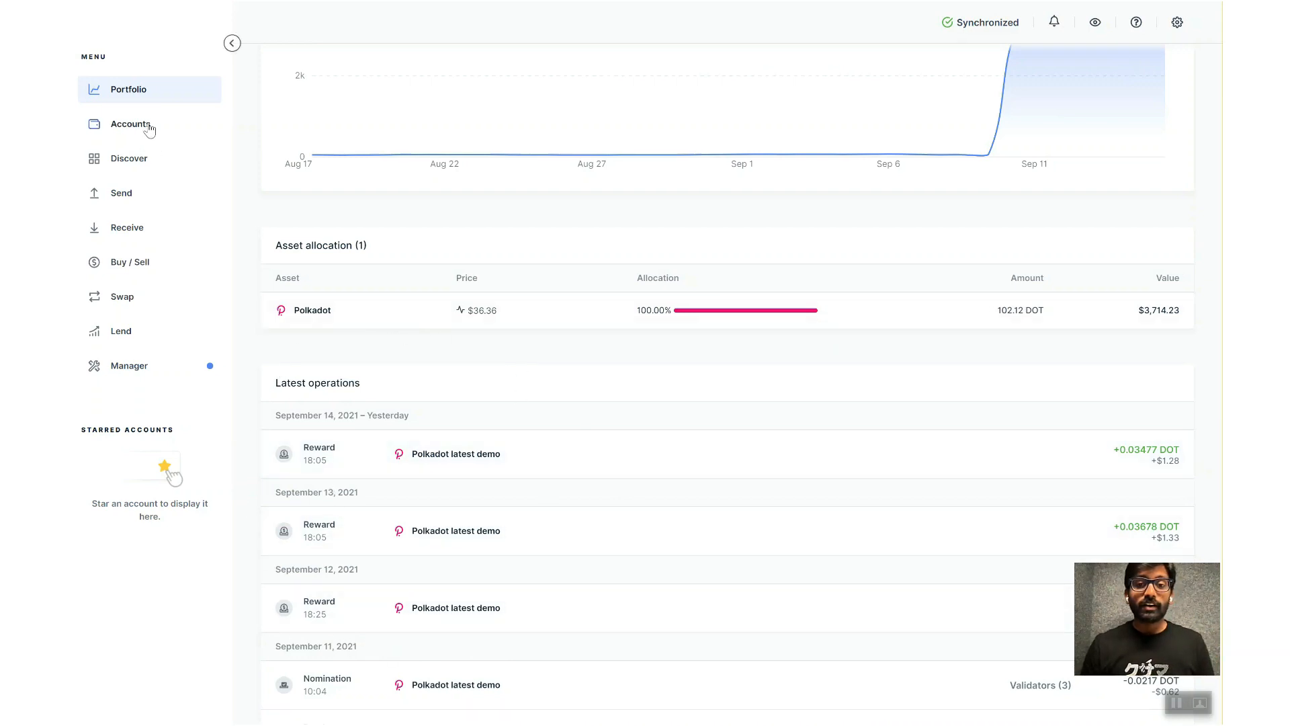
Step: Open Polkadot latest demo, show its three nominated validators, then return to Accounts
click(130, 124)
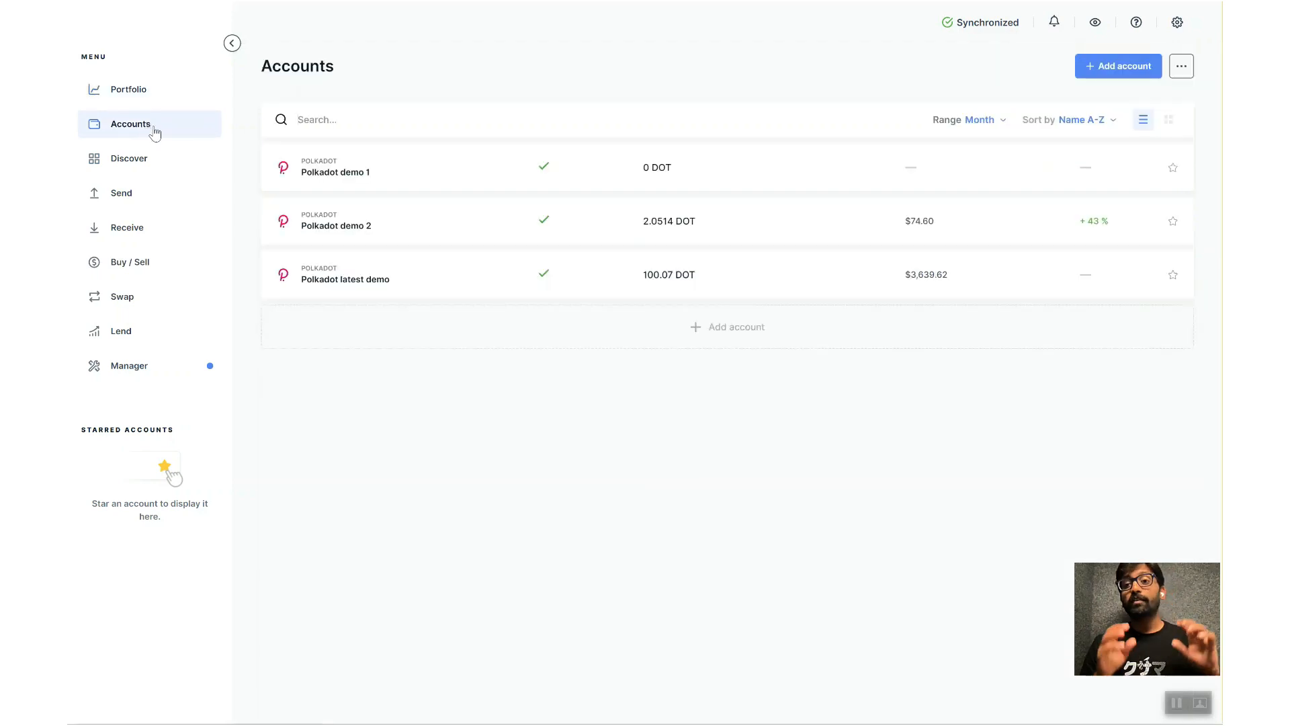
click(345, 274)
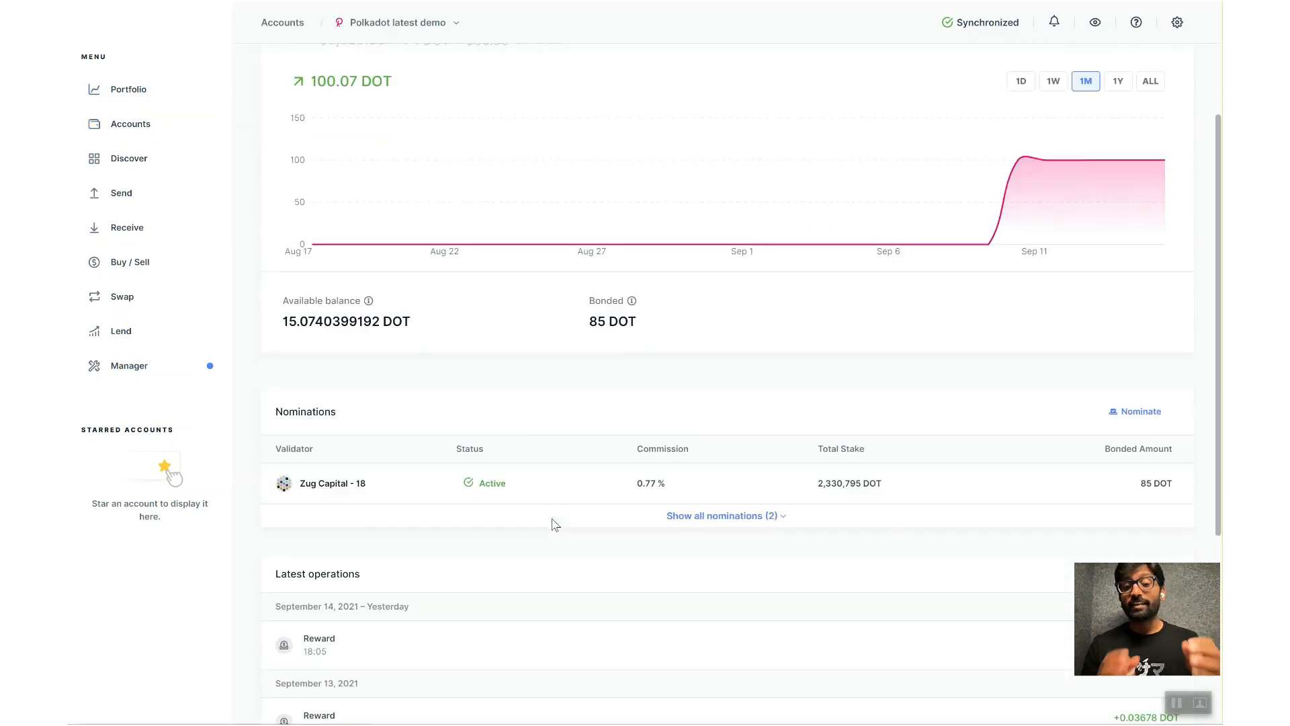
click(725, 516)
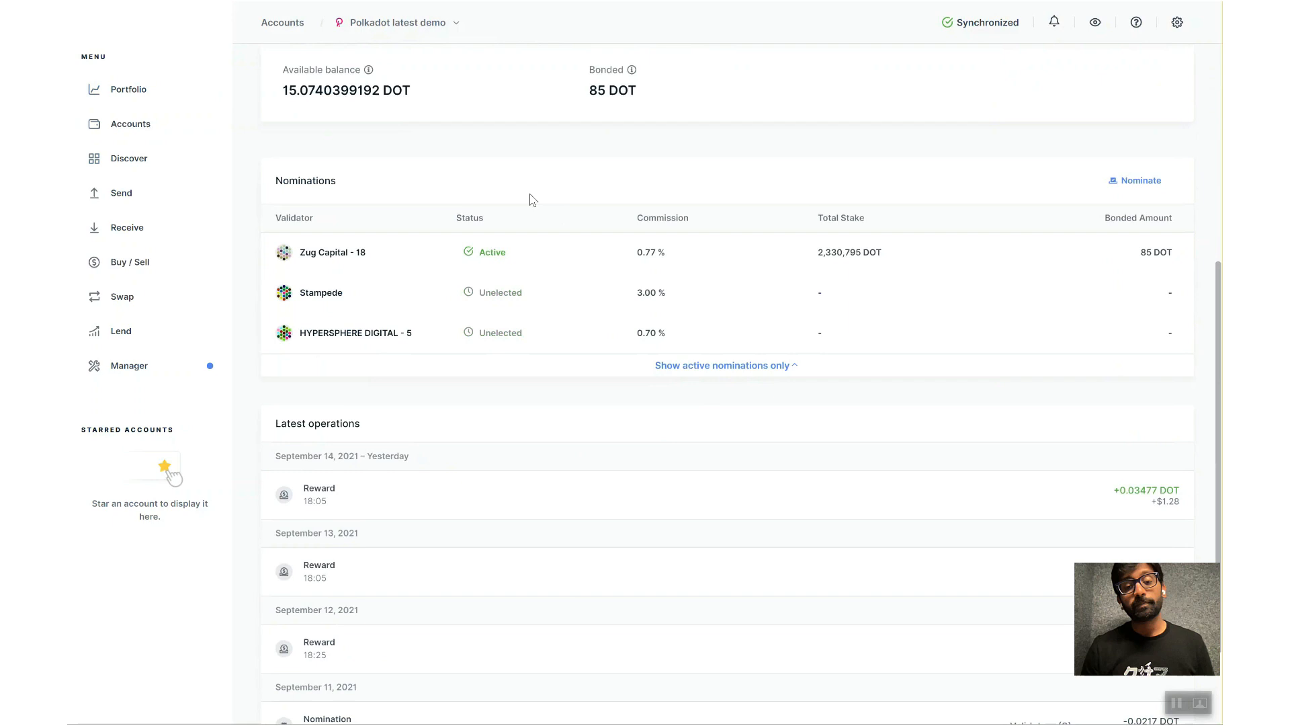
mouse_move(600, 220)
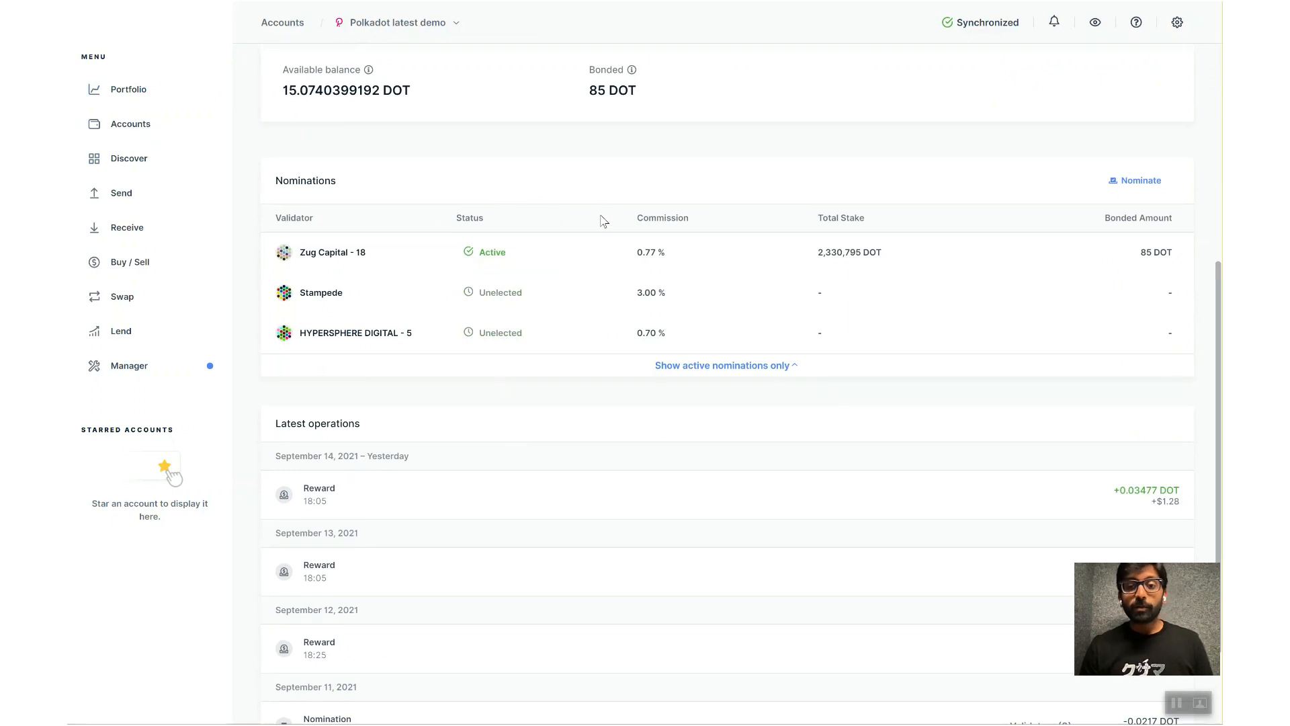
click(129, 123)
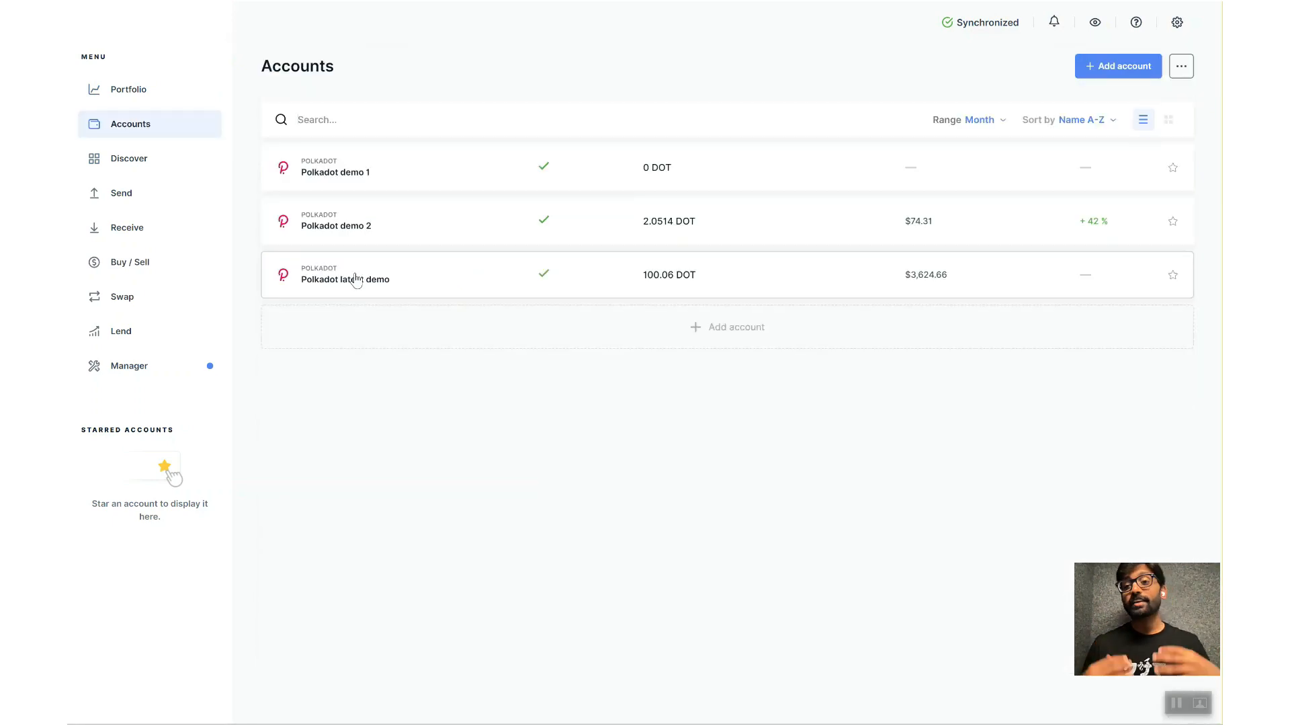
Step: Clear all nominations on Polkadot latest demo and close the success dialog
click(345, 279)
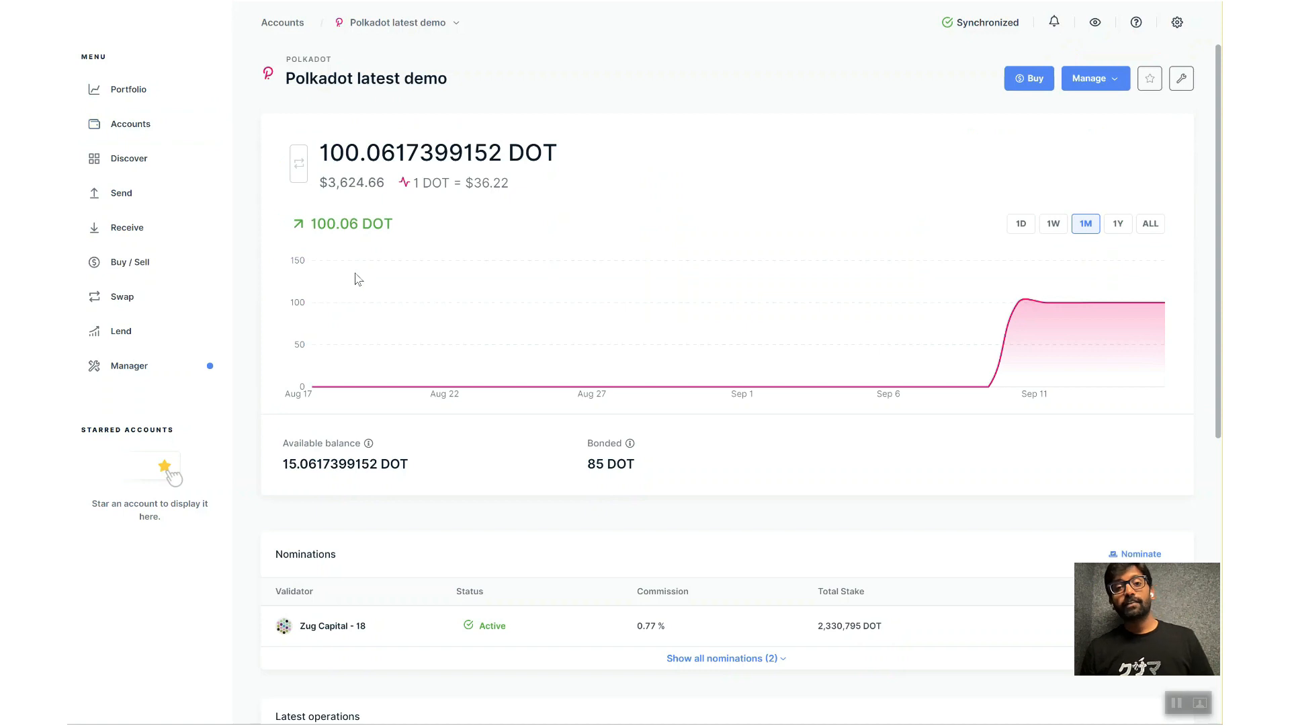
mouse_move(1180, 158)
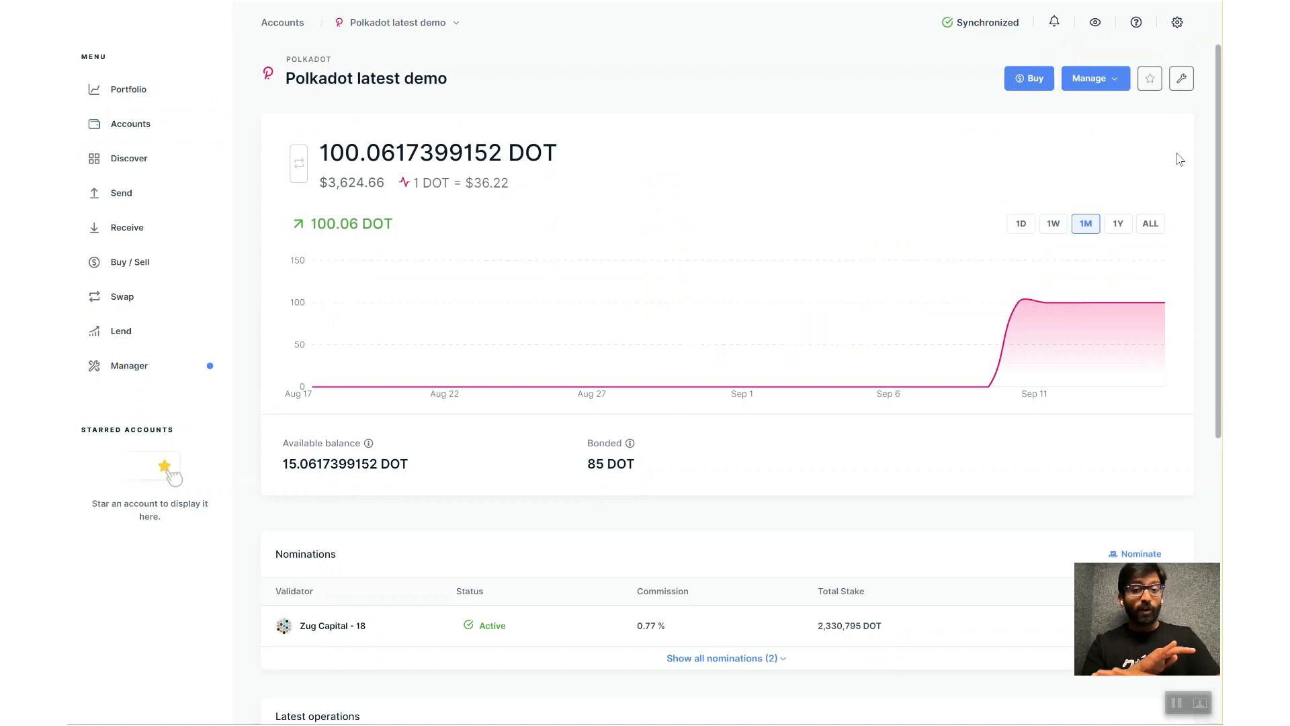
mouse_move(1094, 78)
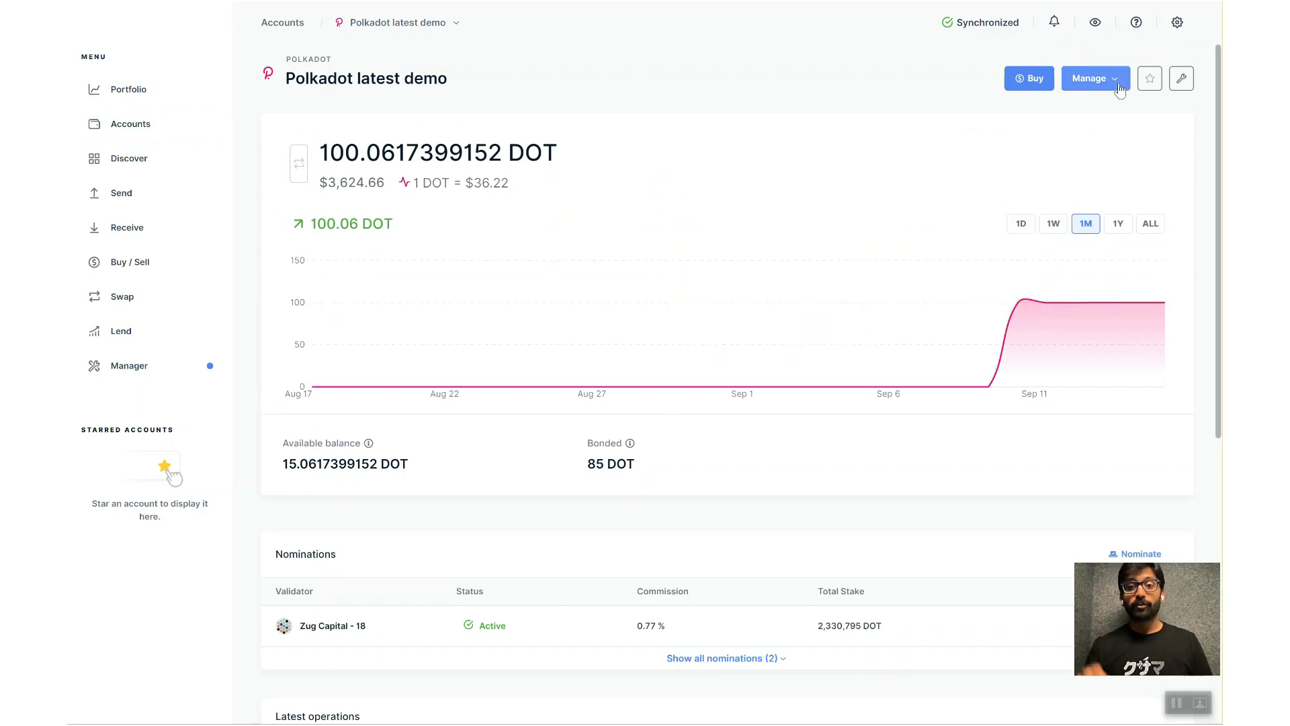
click(1094, 77)
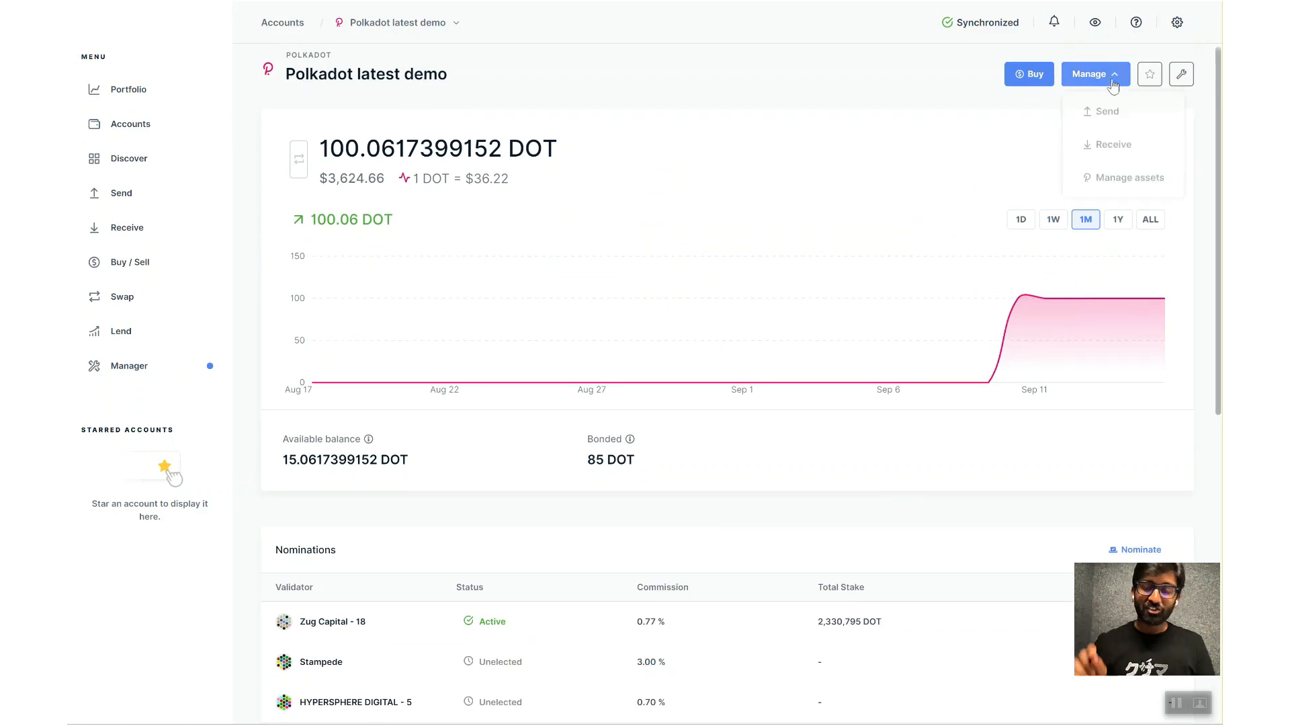
click(1129, 177)
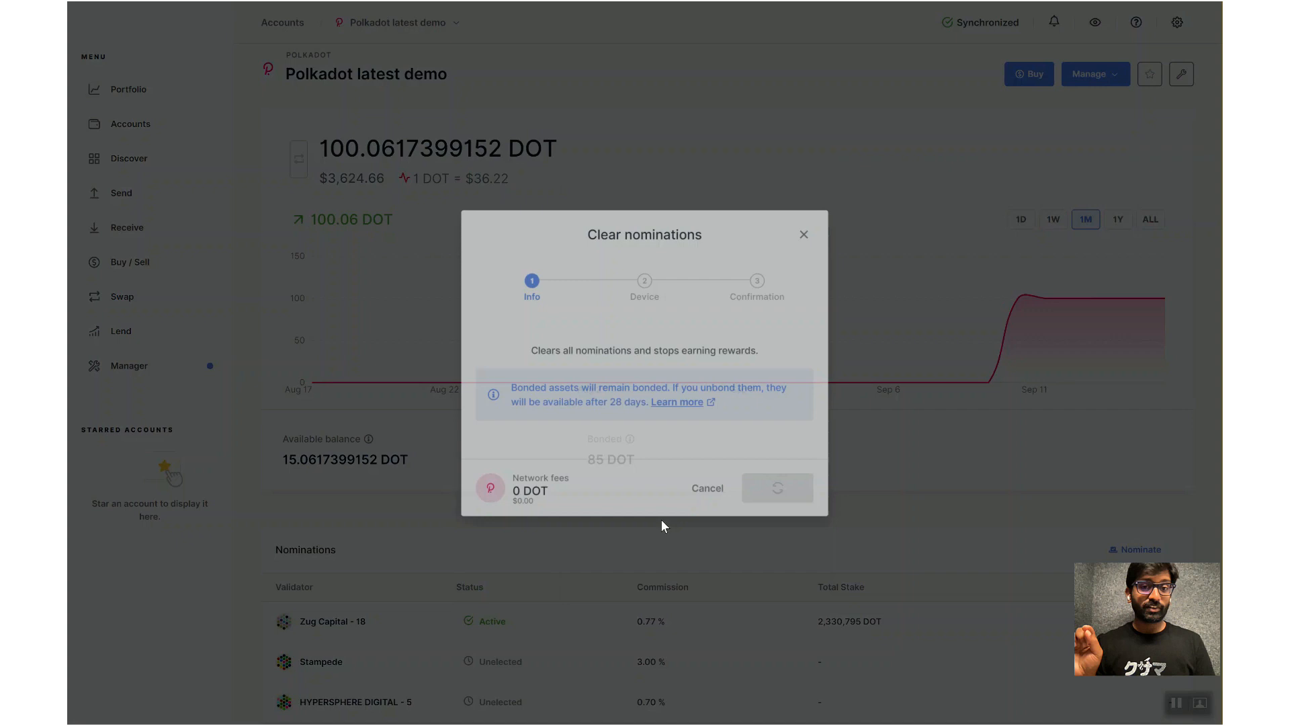
click(776, 487)
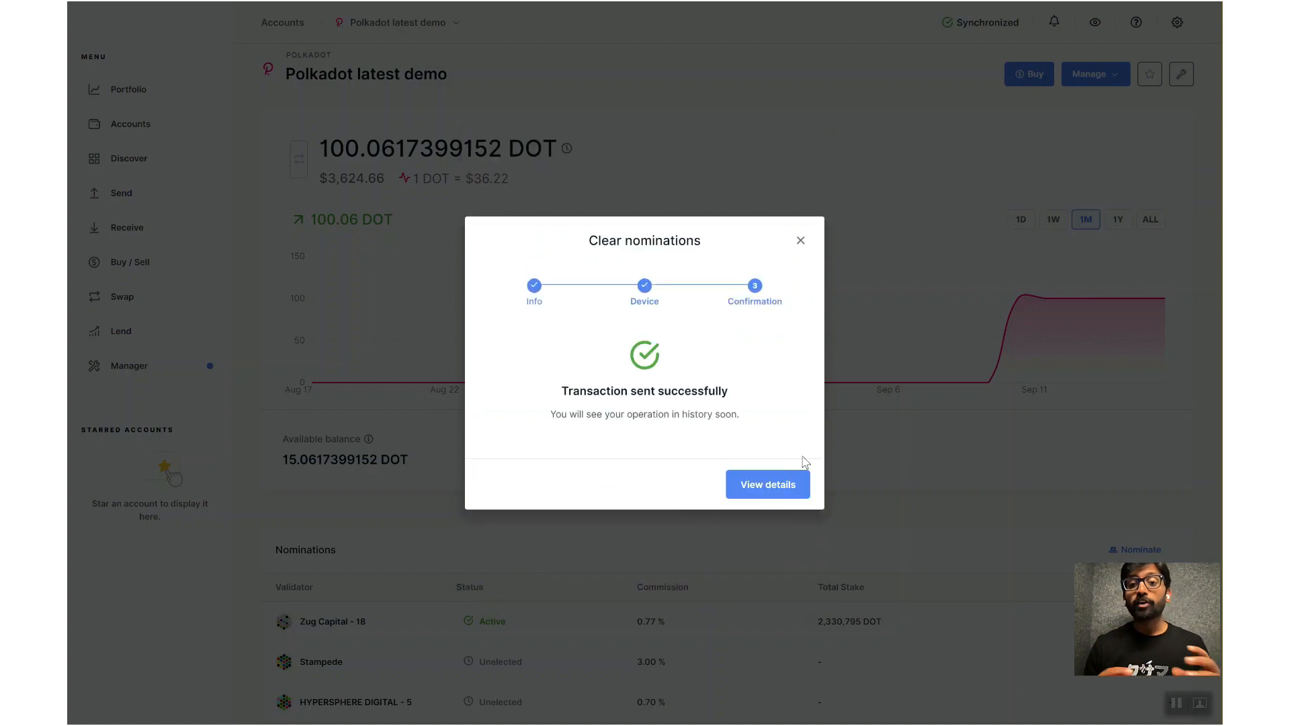
click(799, 240)
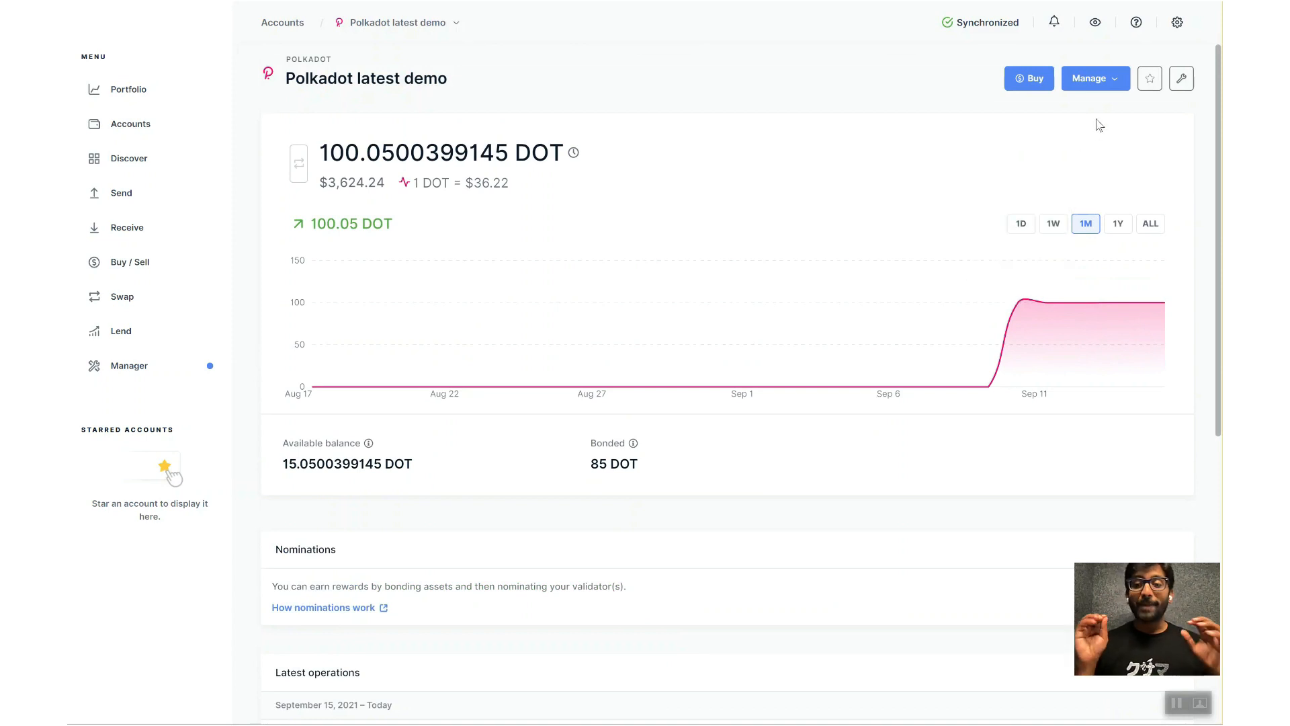
click(1095, 78)
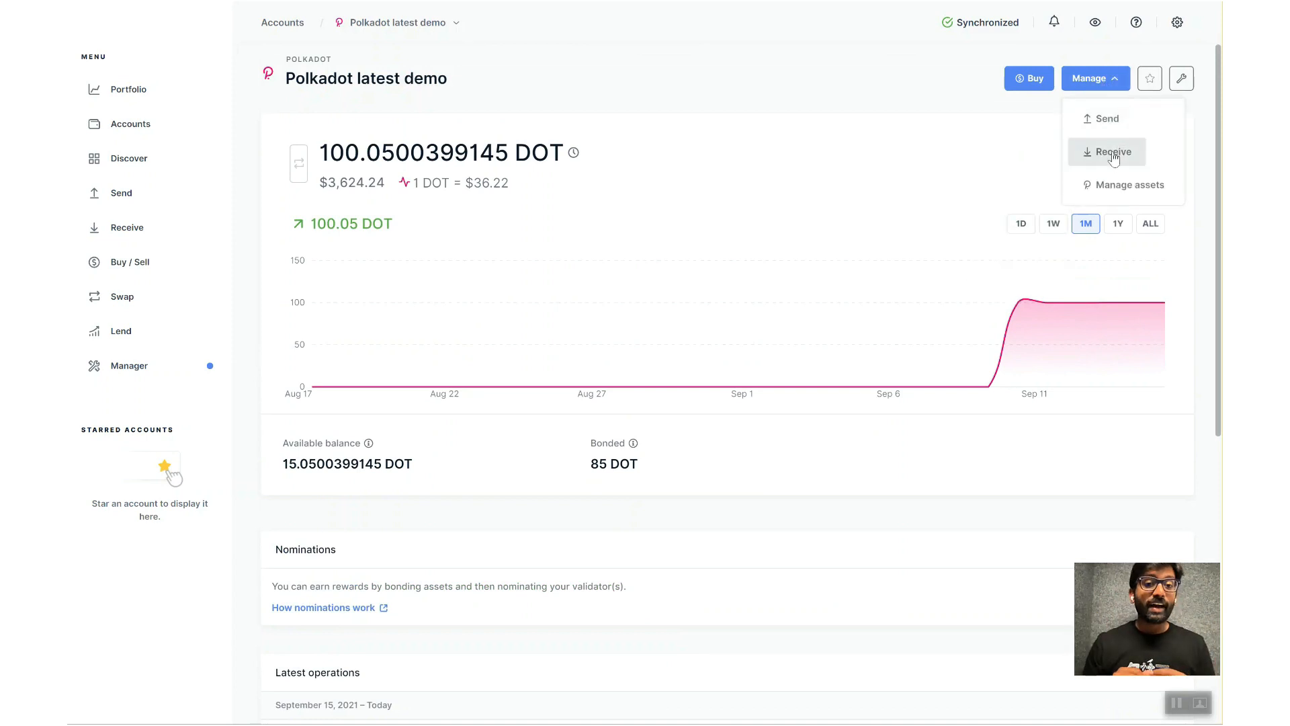
Step: Unbond the full 85 DOT with Max, then reopen Manage assets to check Withdraw
click(1129, 184)
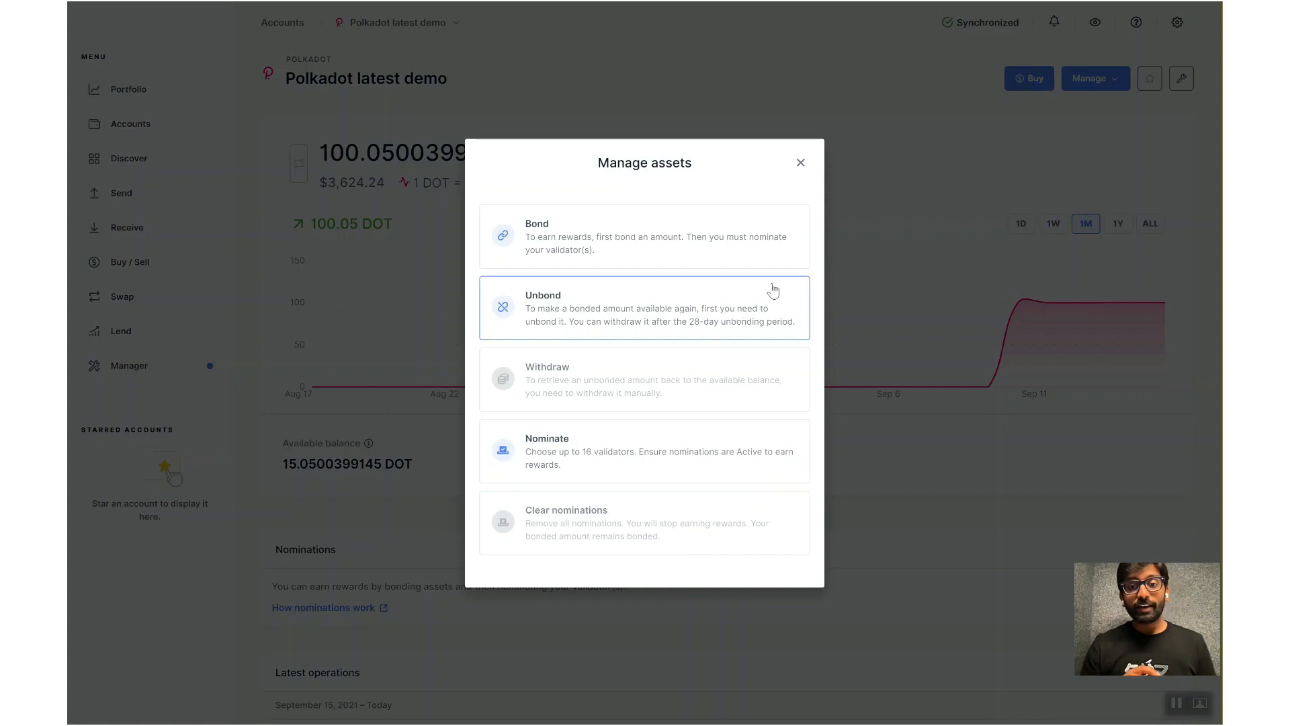
click(644, 307)
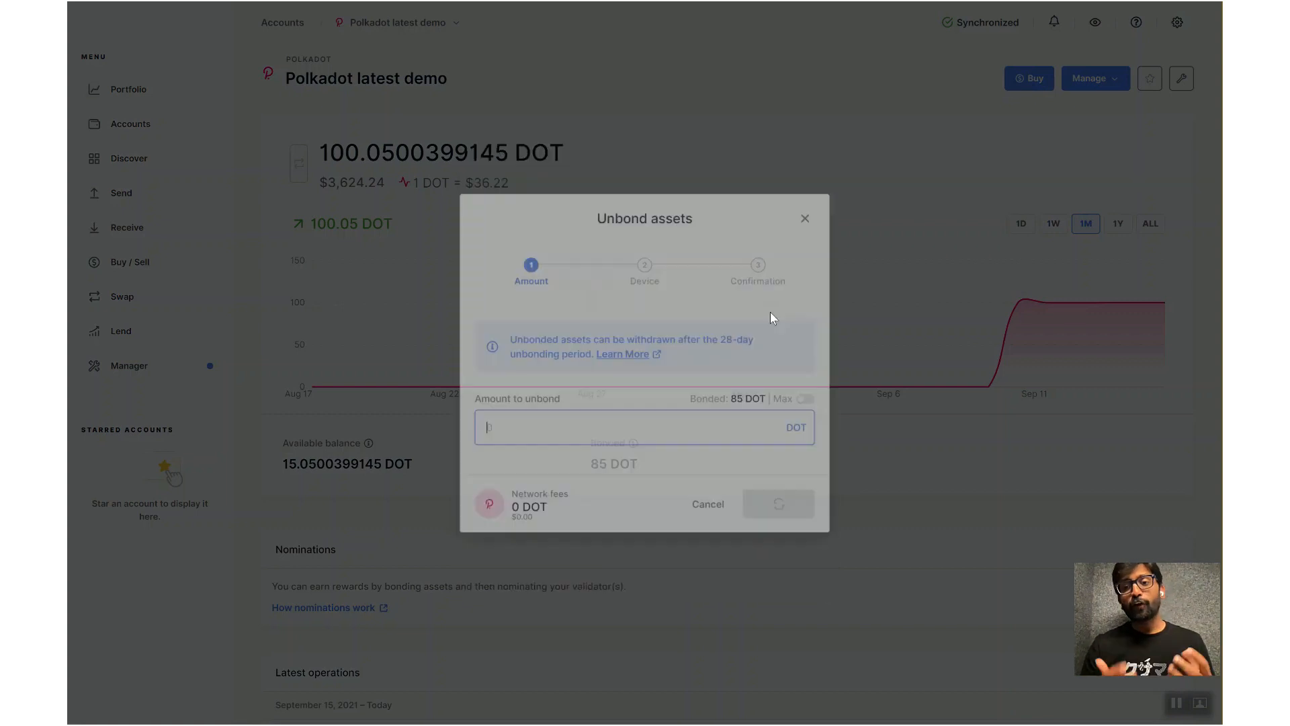
click(802, 399)
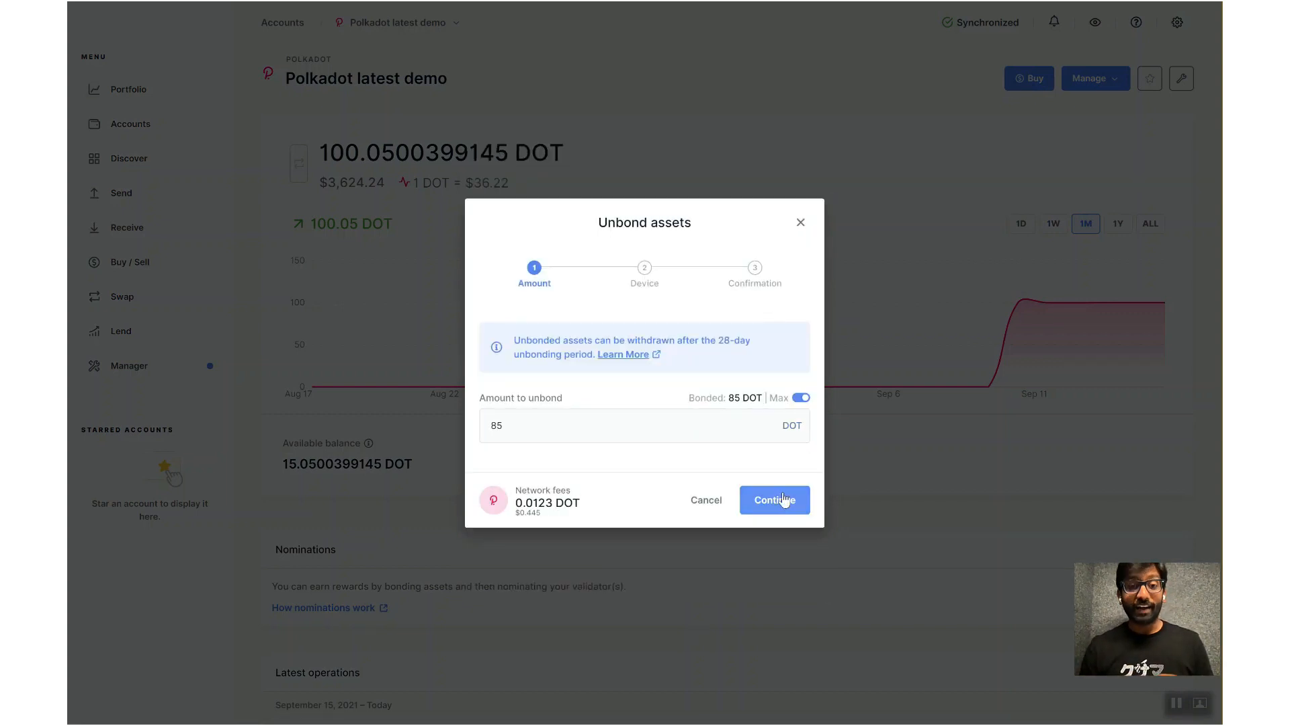
click(773, 499)
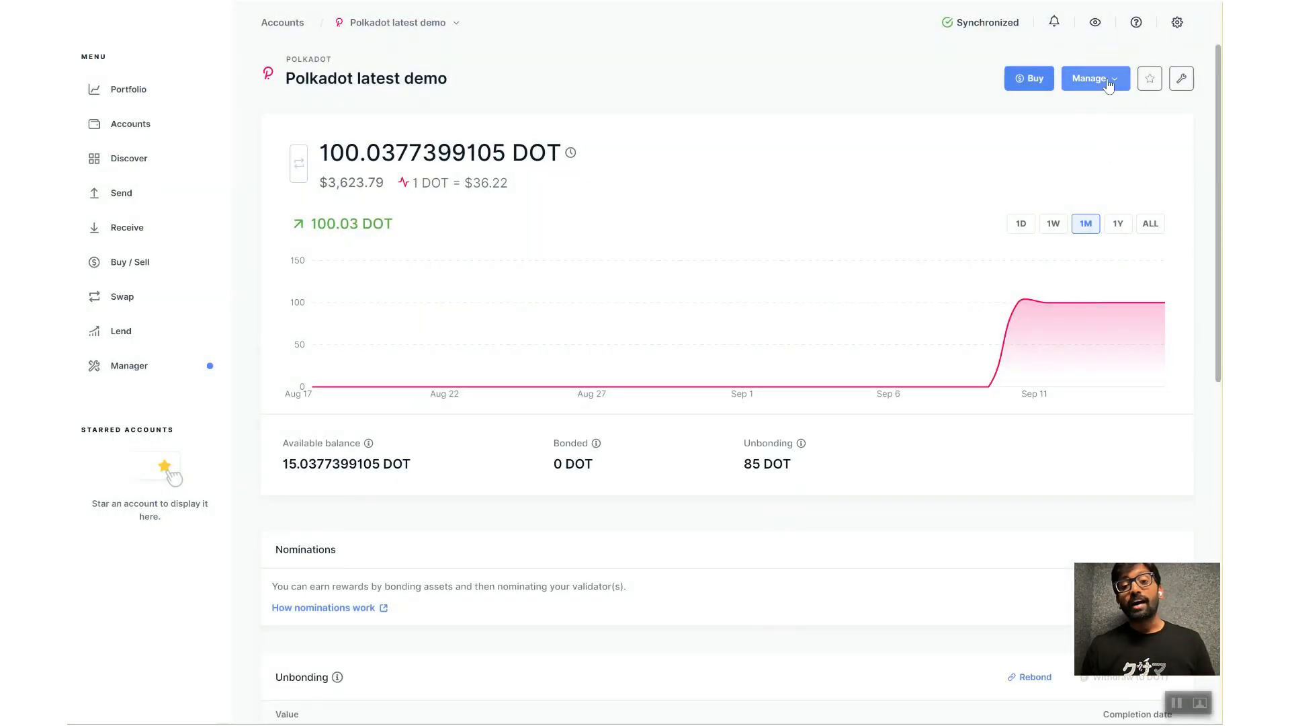
click(1095, 78)
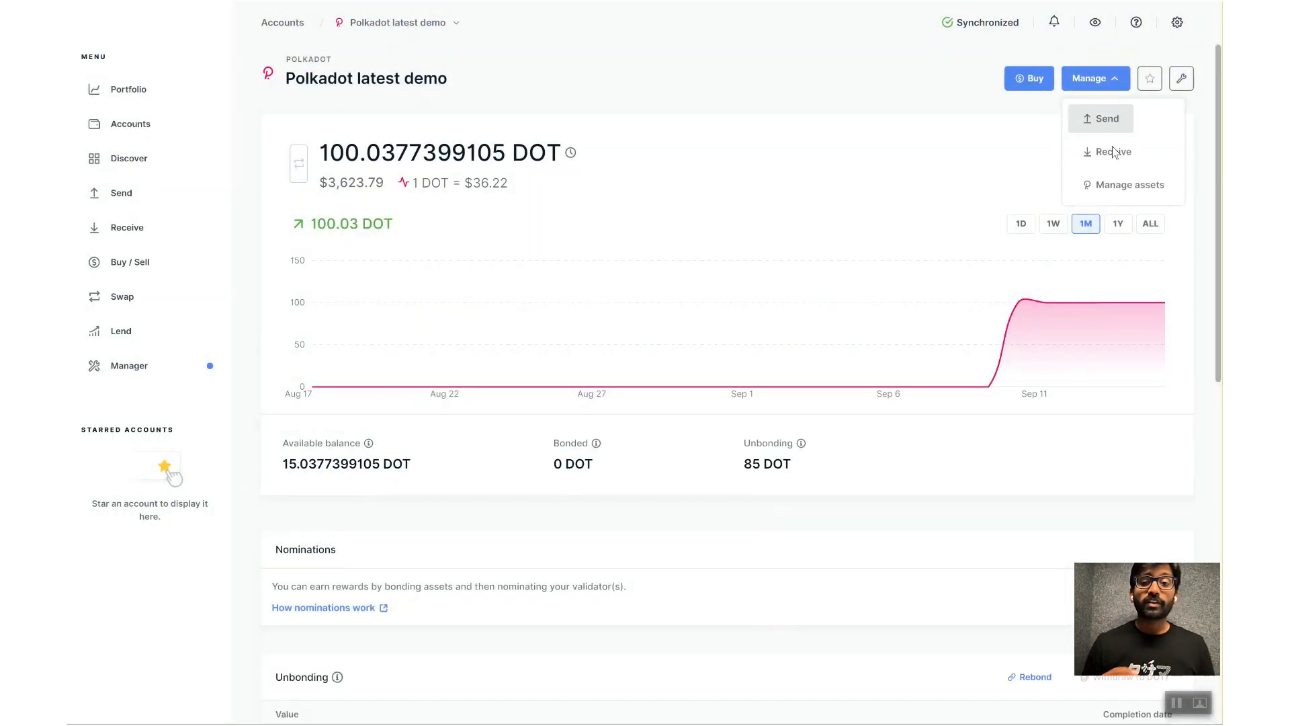
click(1124, 184)
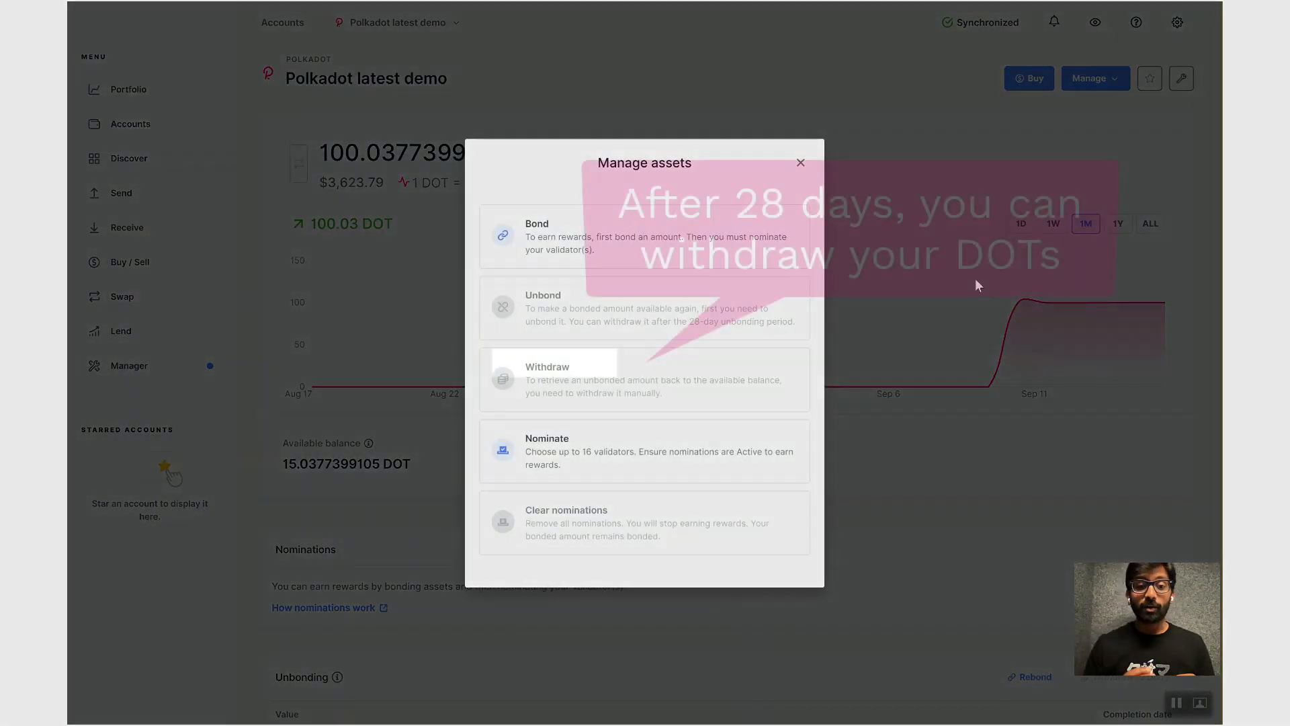